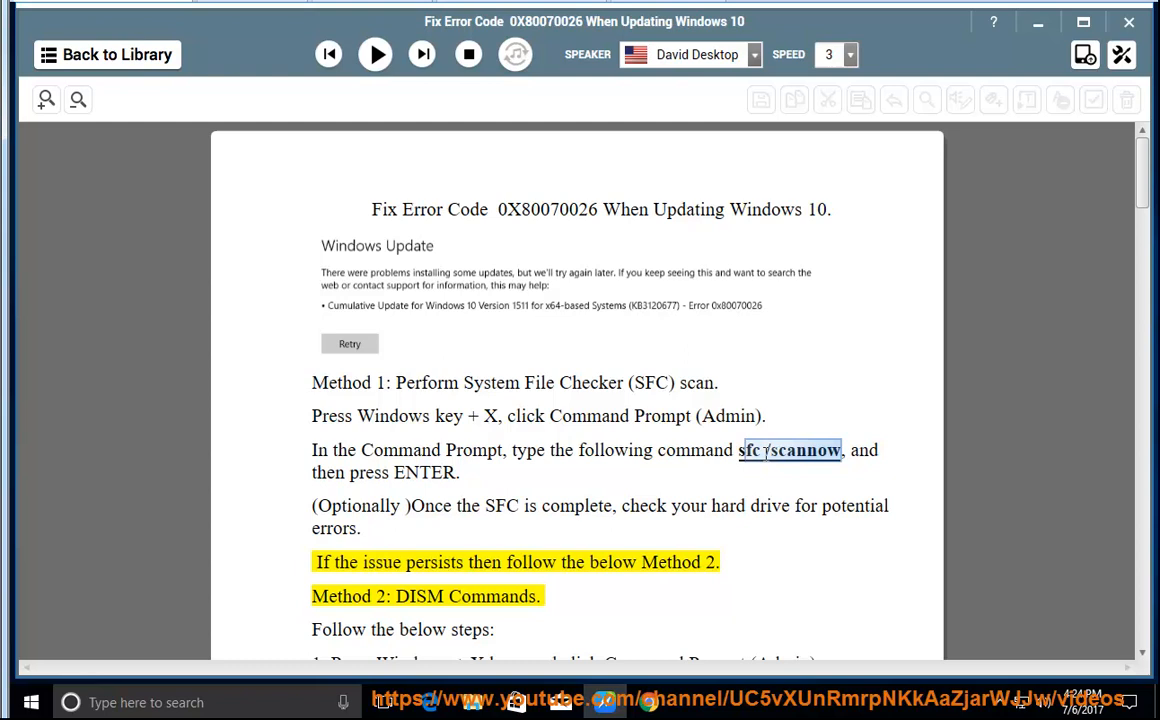
Launch Command Prompt with administrator rights from a search for 'cmd' and enter text into it.
right_click(790, 450)
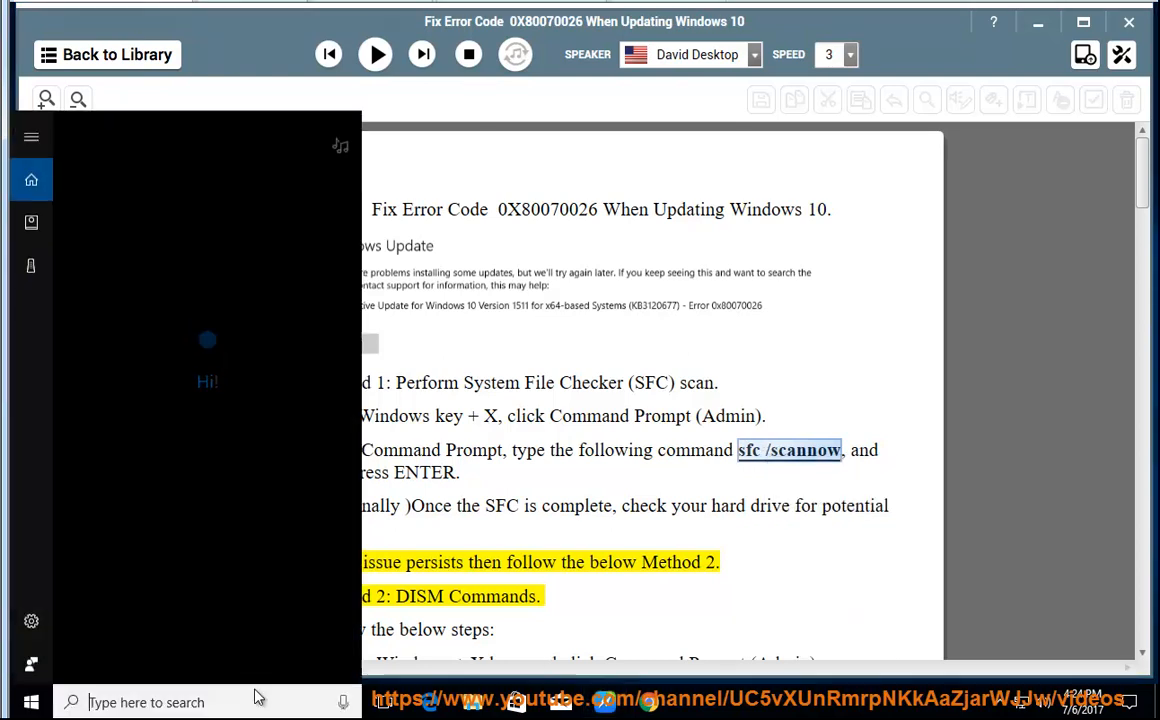
type("cmd")
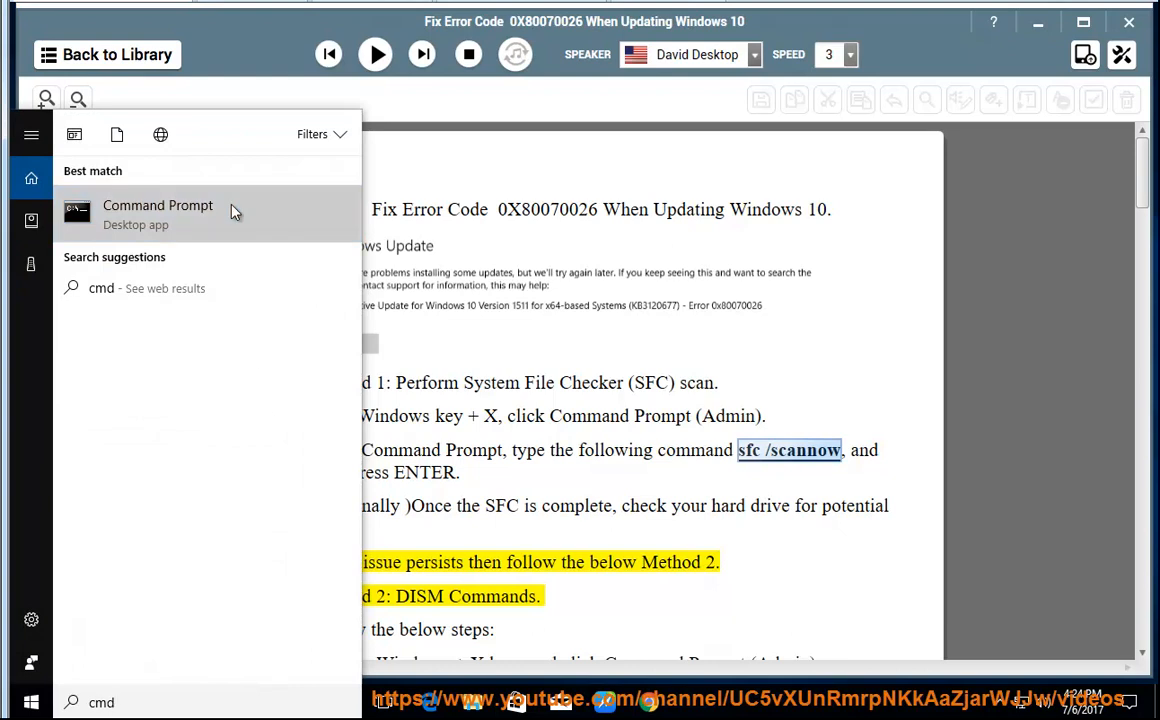
left_click(156, 212)
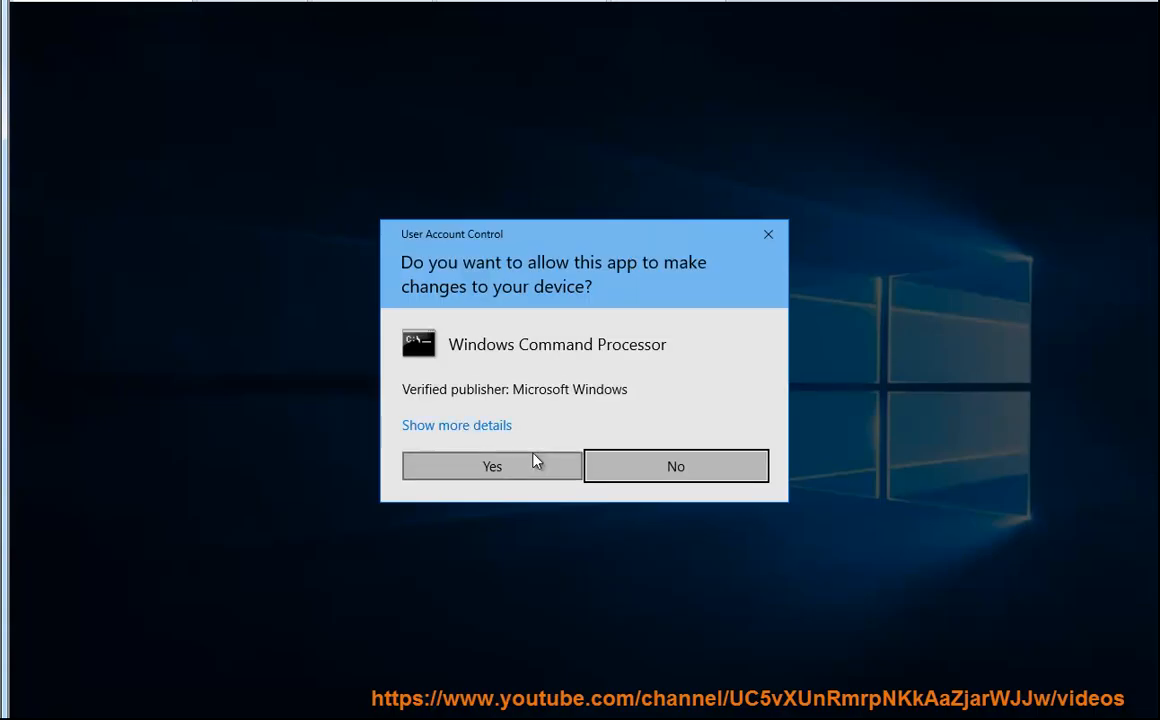
left_click(492, 466)
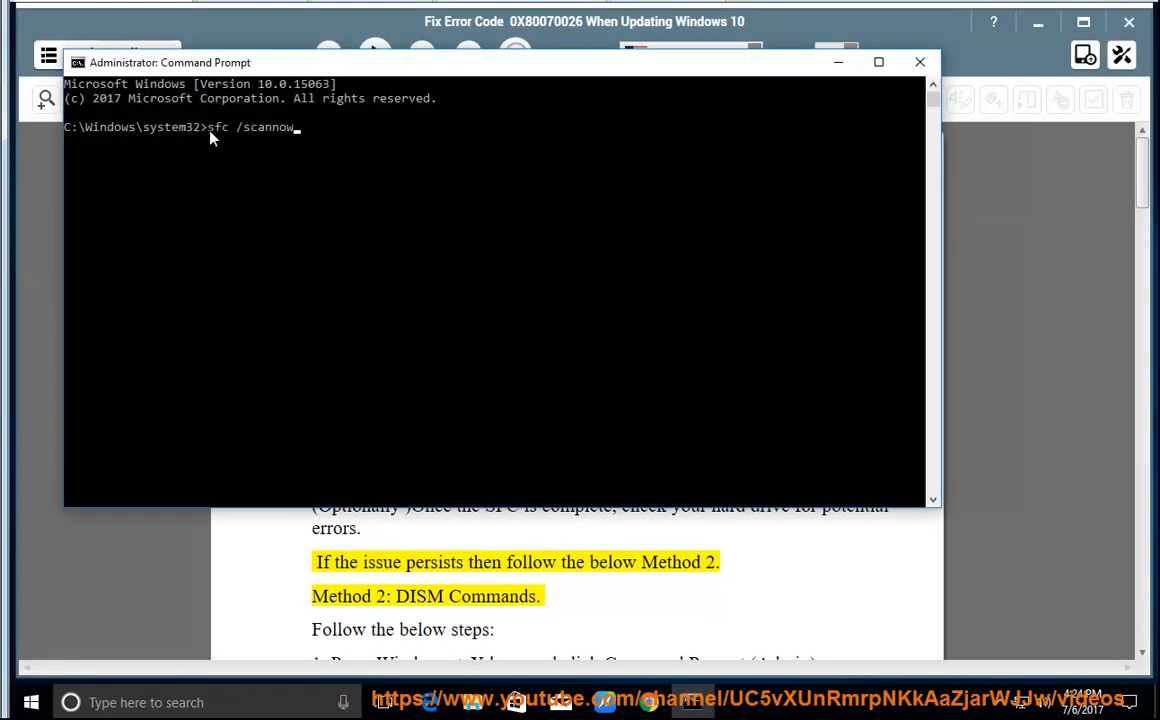
type("PRESS")
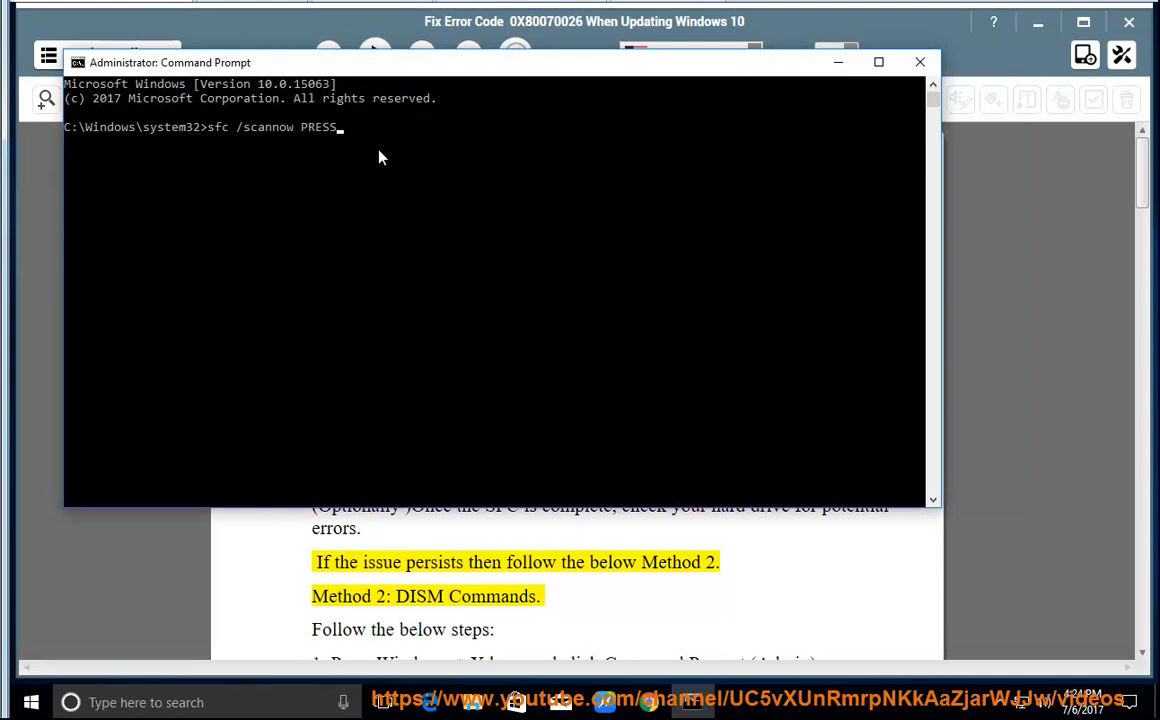
type("ENTER...")
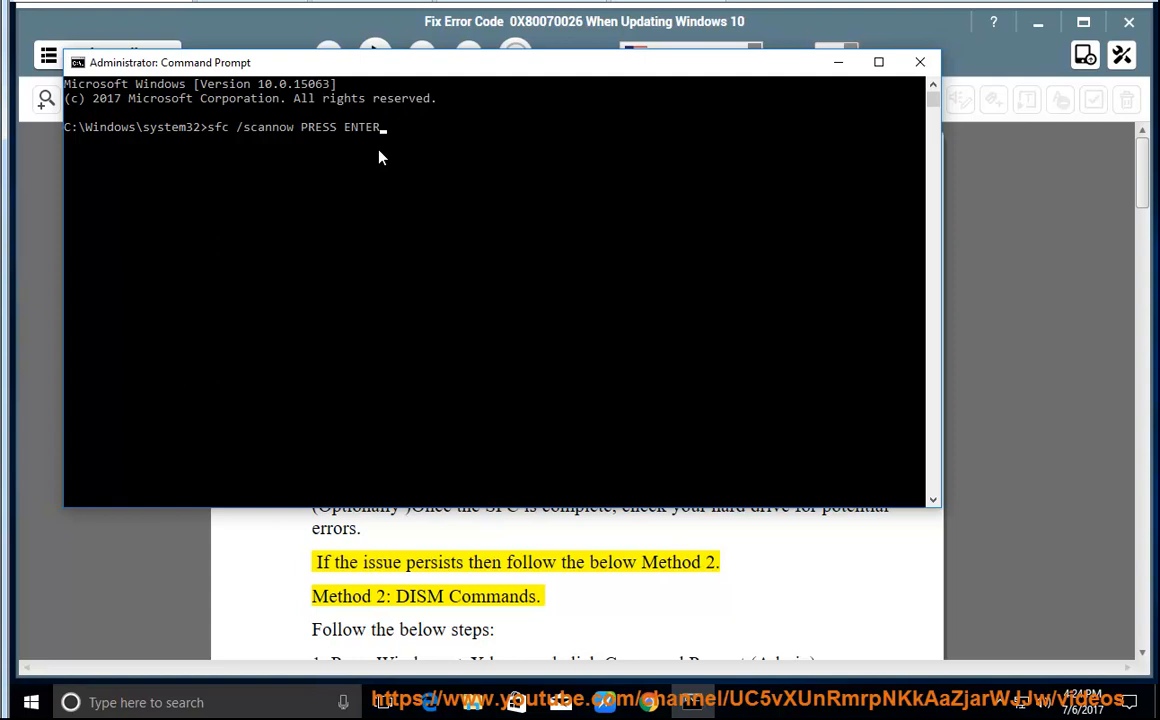
type("NOW...")
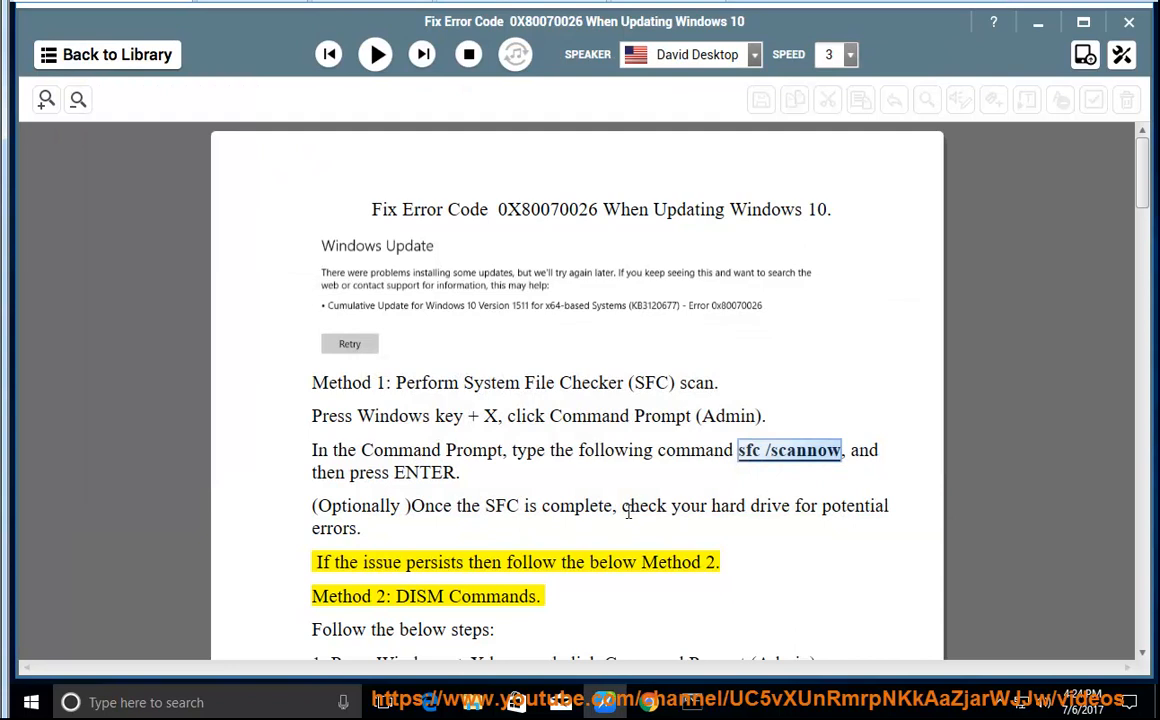
Run the error check on Local Disk (C:) from its Properties, which finds no errors, and dismiss it.
left_click_drag(622, 504, 814, 504)
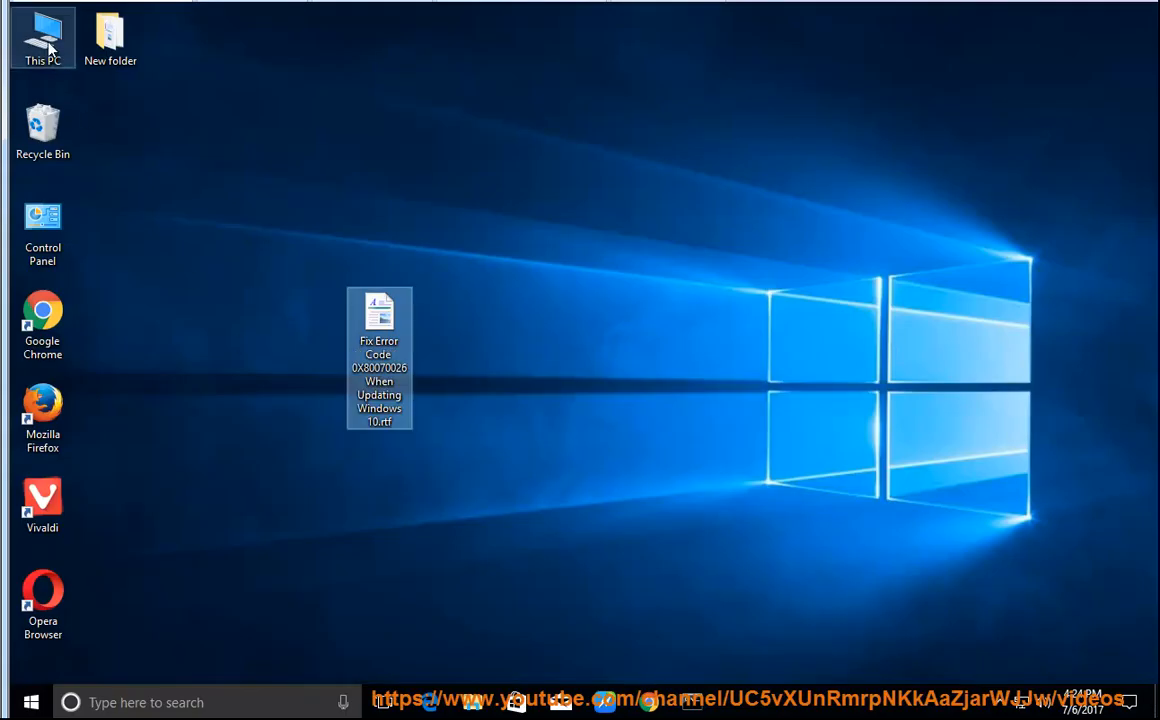
double_click(42, 36)
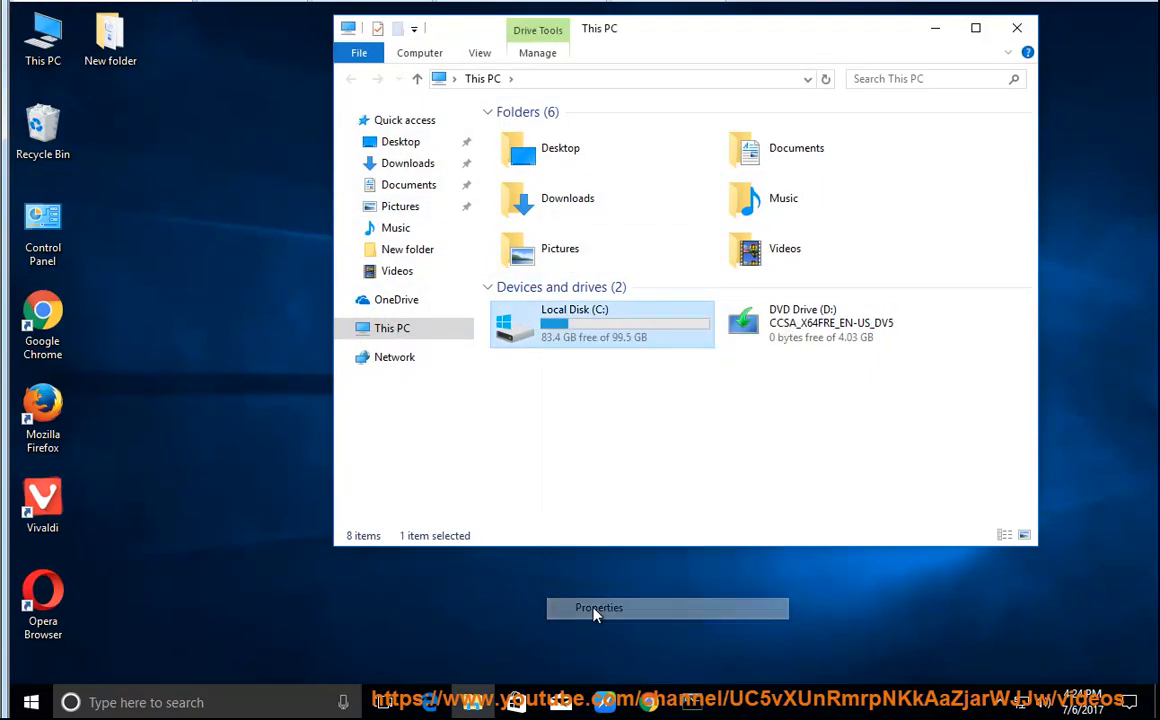
left_click(598, 608)
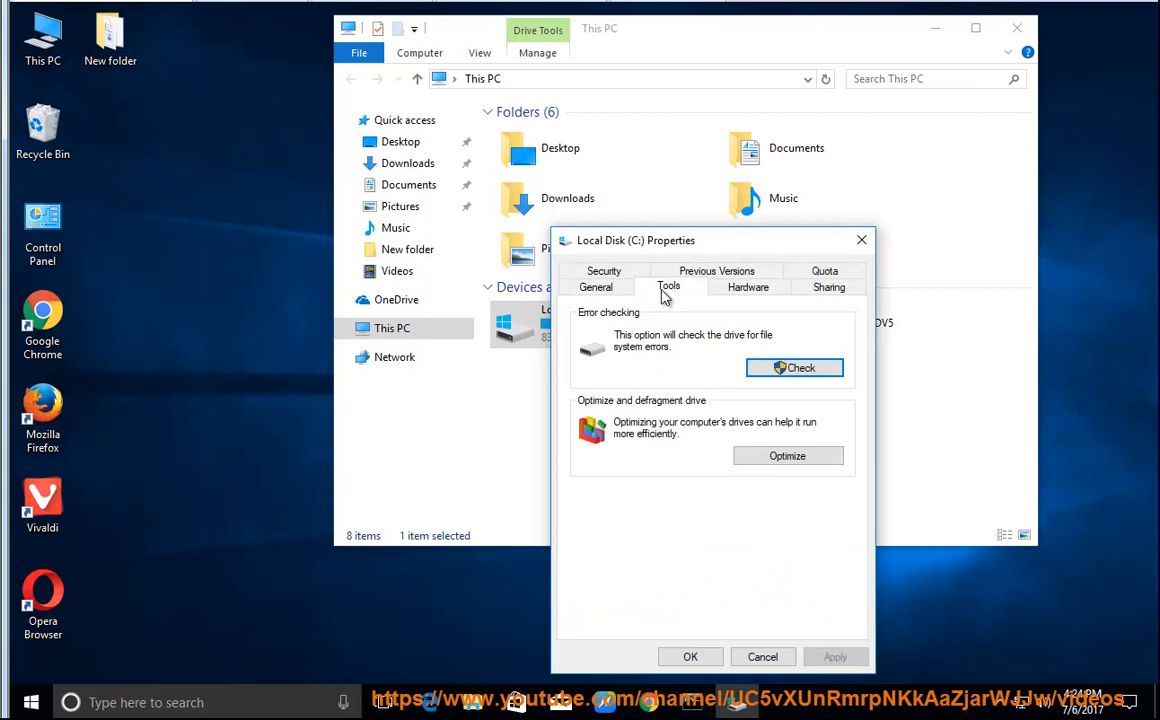
left_click(794, 368)
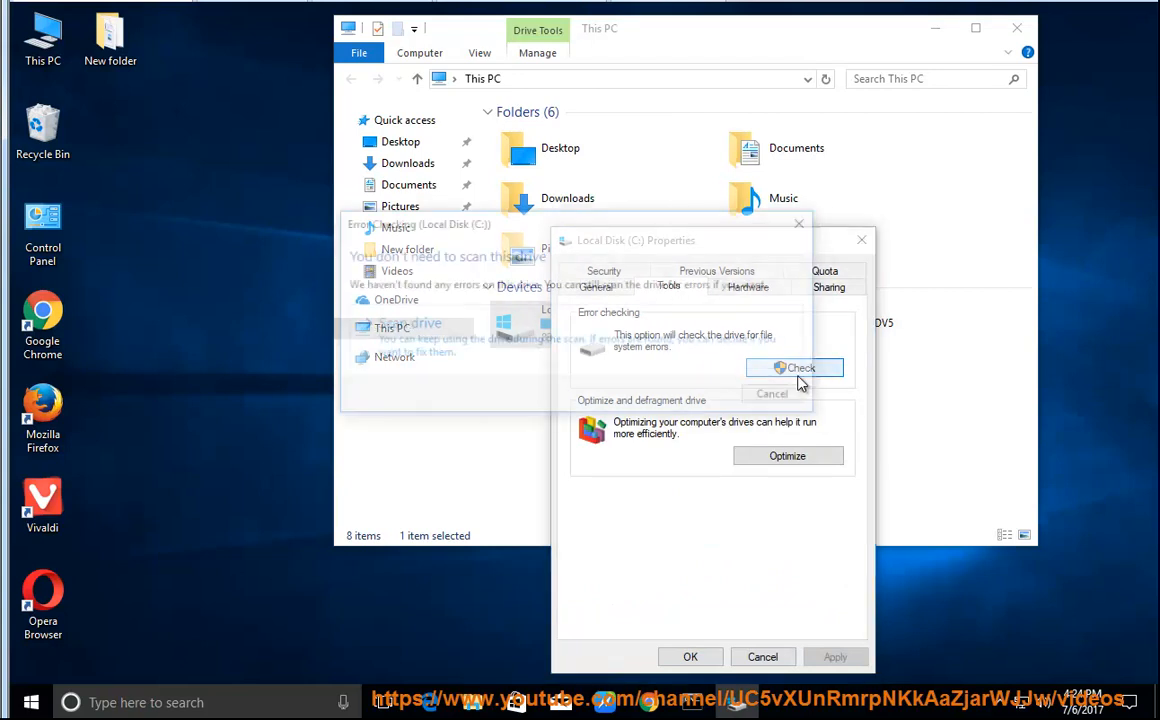
left_click(796, 368)
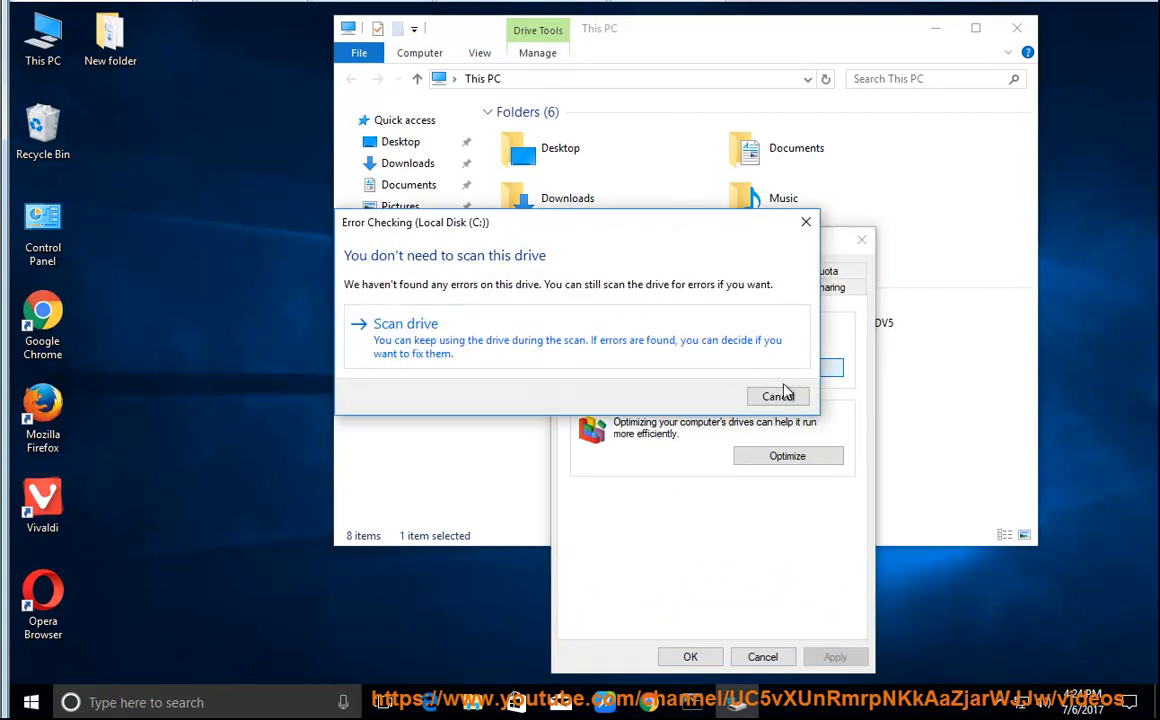
left_click(776, 396)
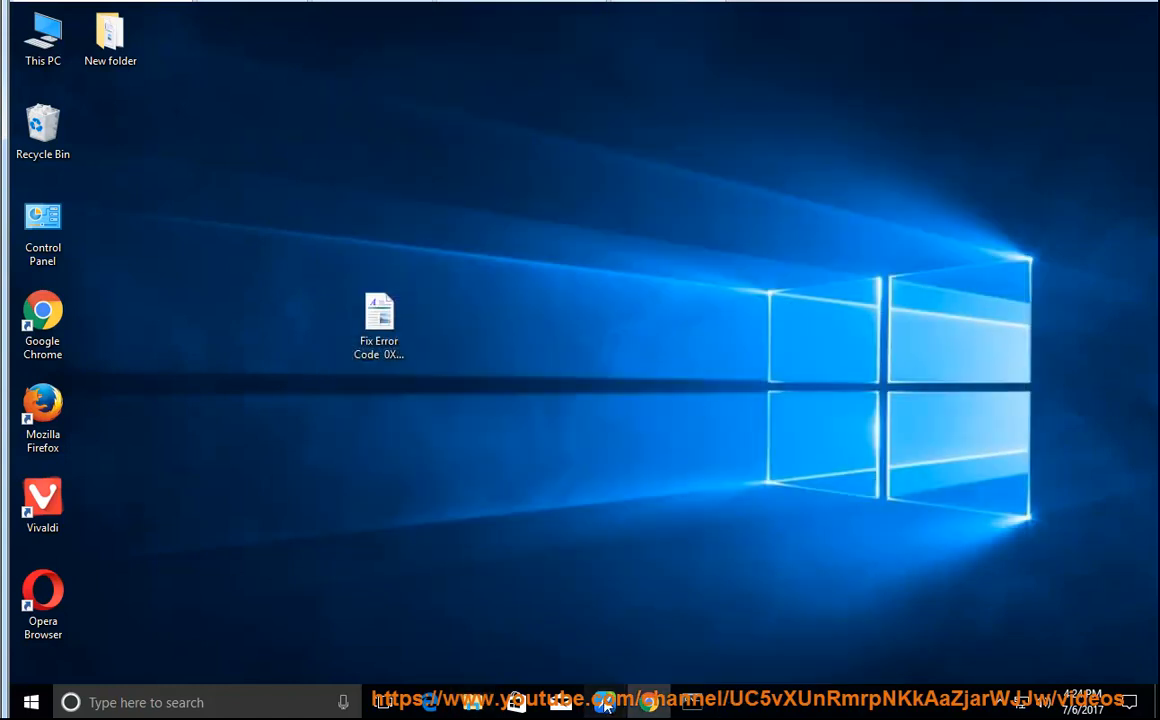
Load the error 0X80070026 guide and have it read aloud into Method 2.
double_click(378, 316)
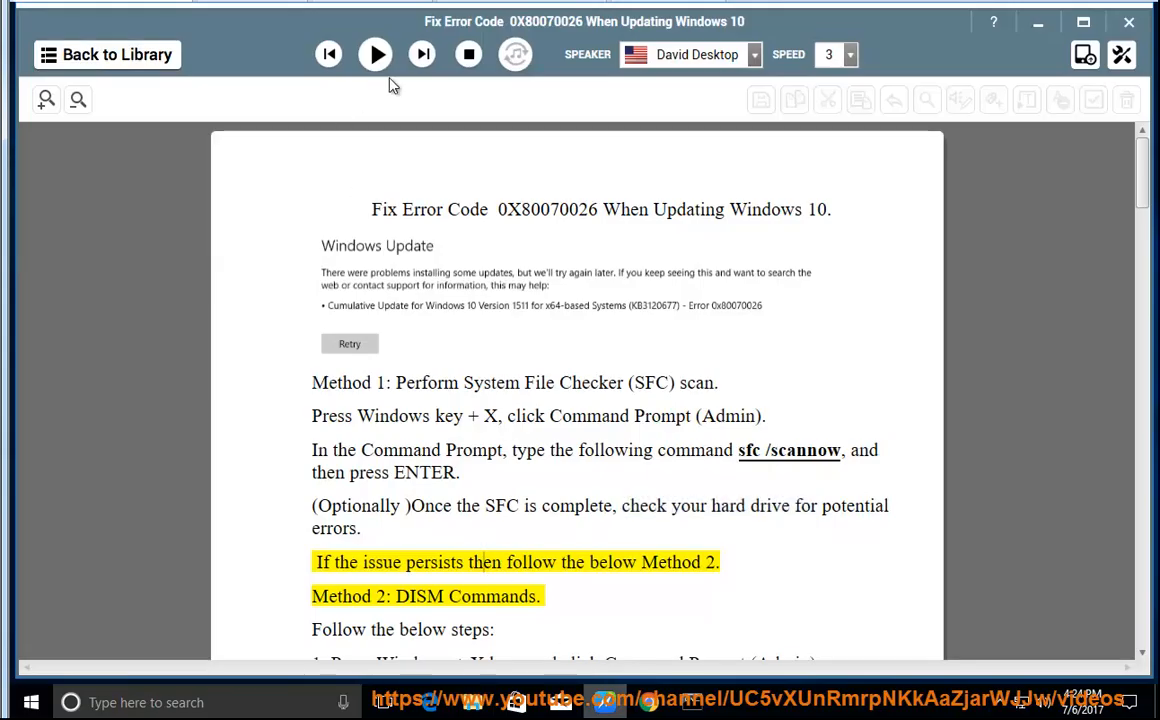
left_click(376, 54)
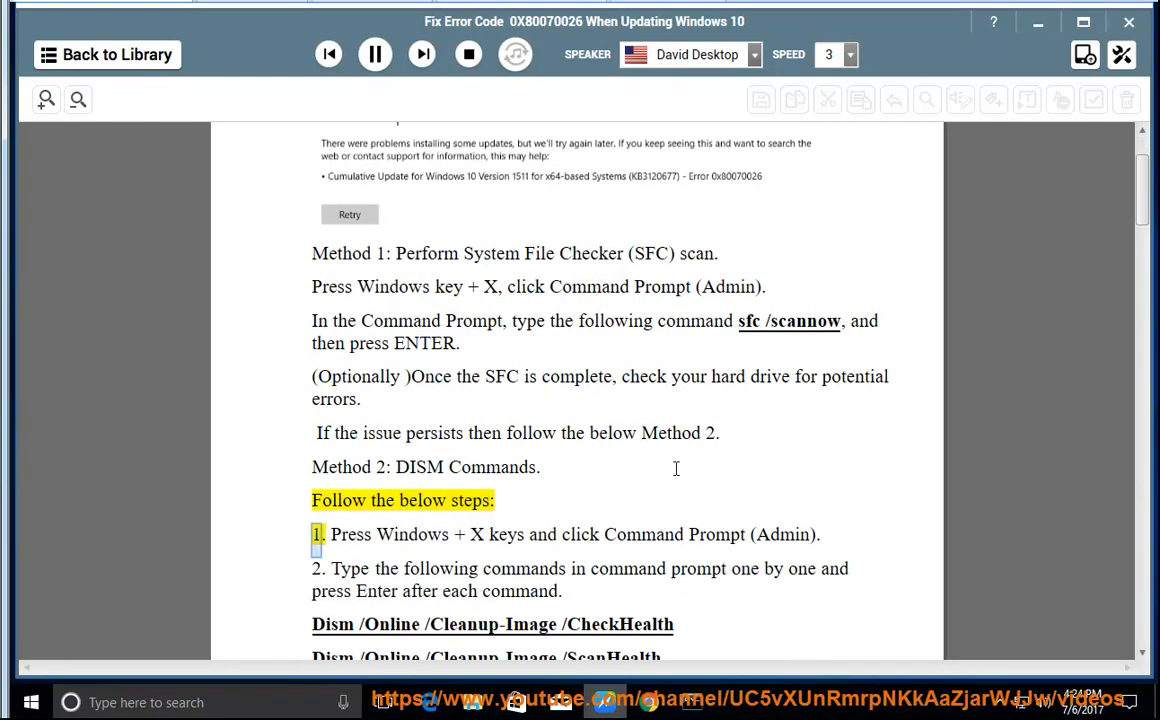
double_click(644, 534)
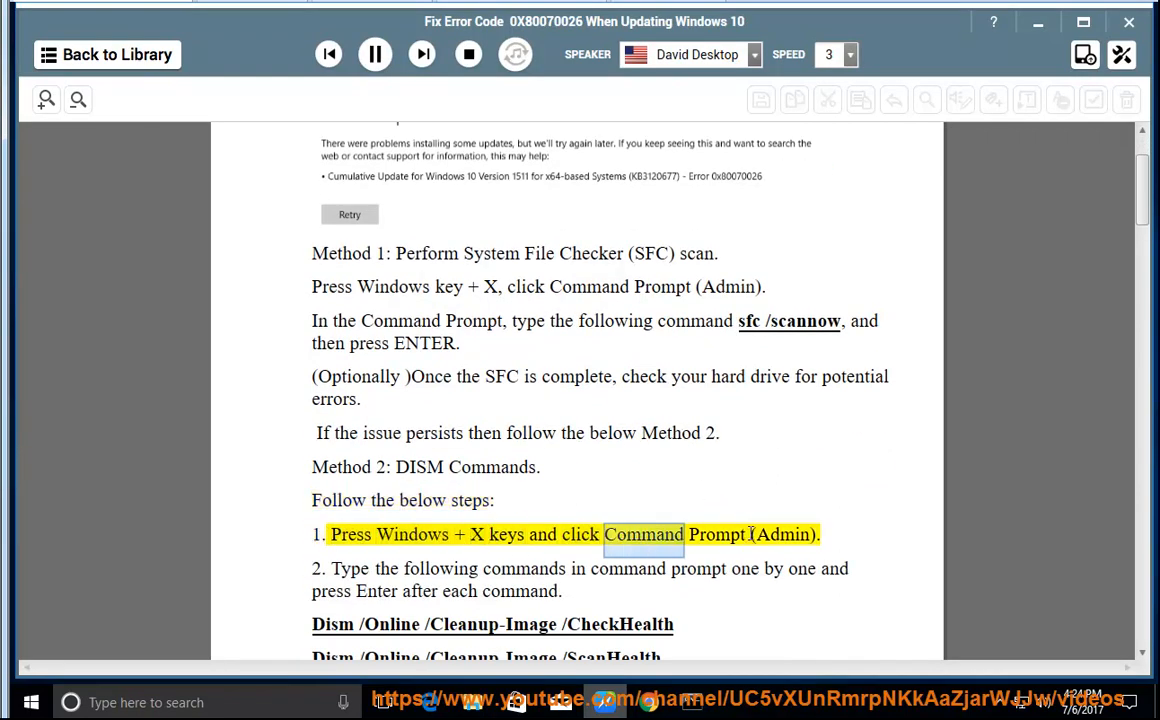
scroll("down", 3)
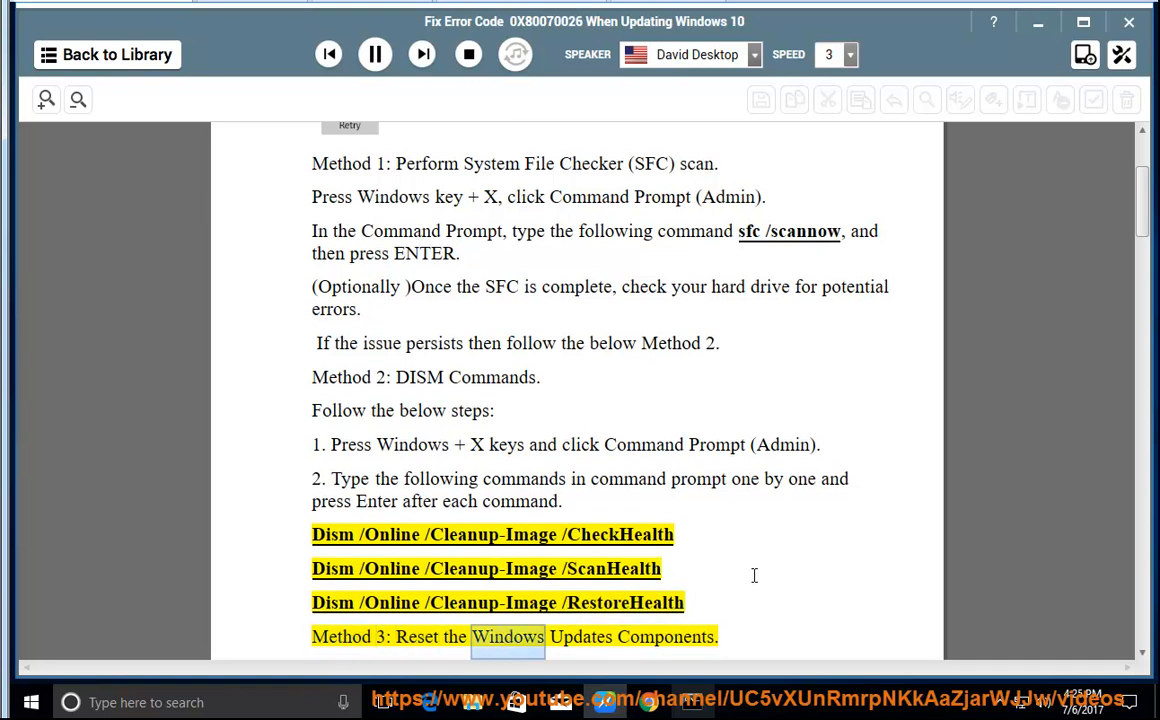
Pause the read-aloud and select the Dism /Online /Cleanup-Image /CheckHealth command line.
left_click(374, 54)
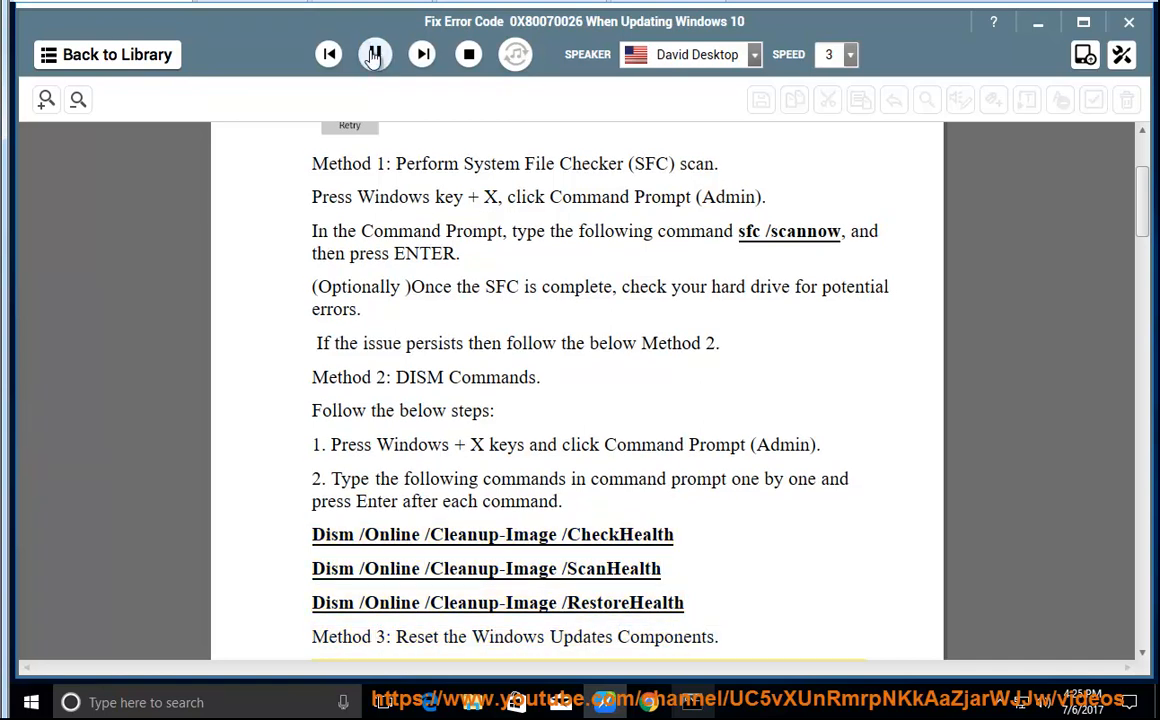
left_click(374, 54)
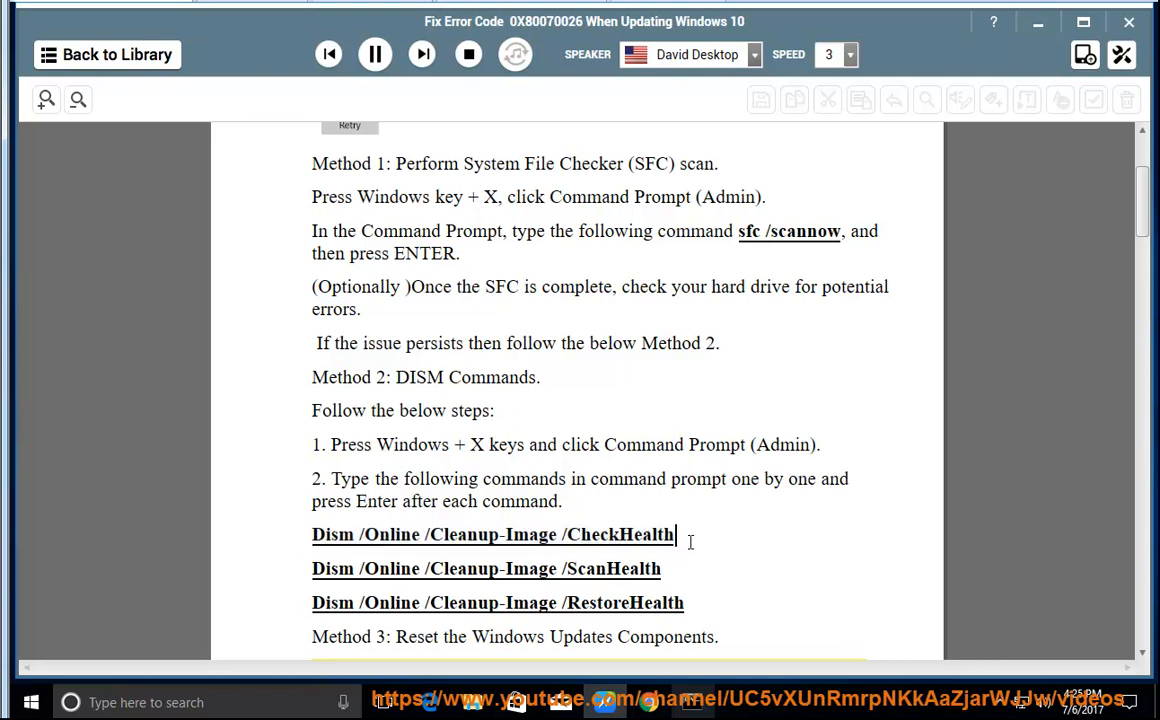
left_click_drag(504, 534, 676, 534)
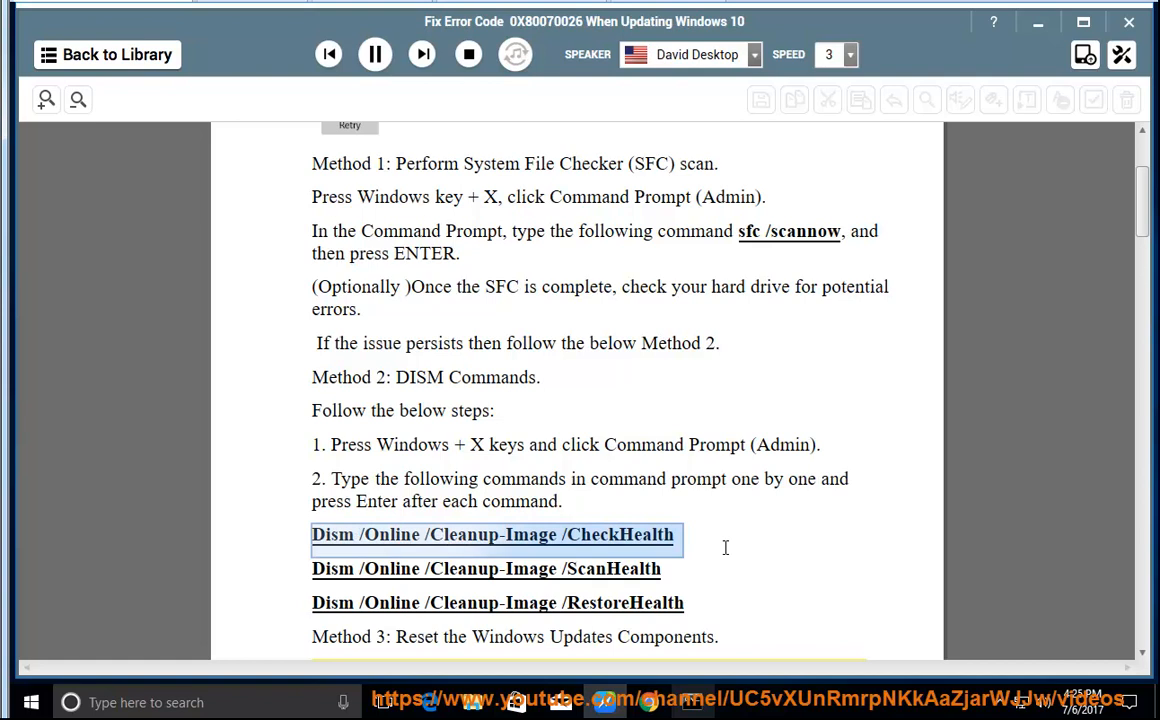
mouse_move(740, 596)
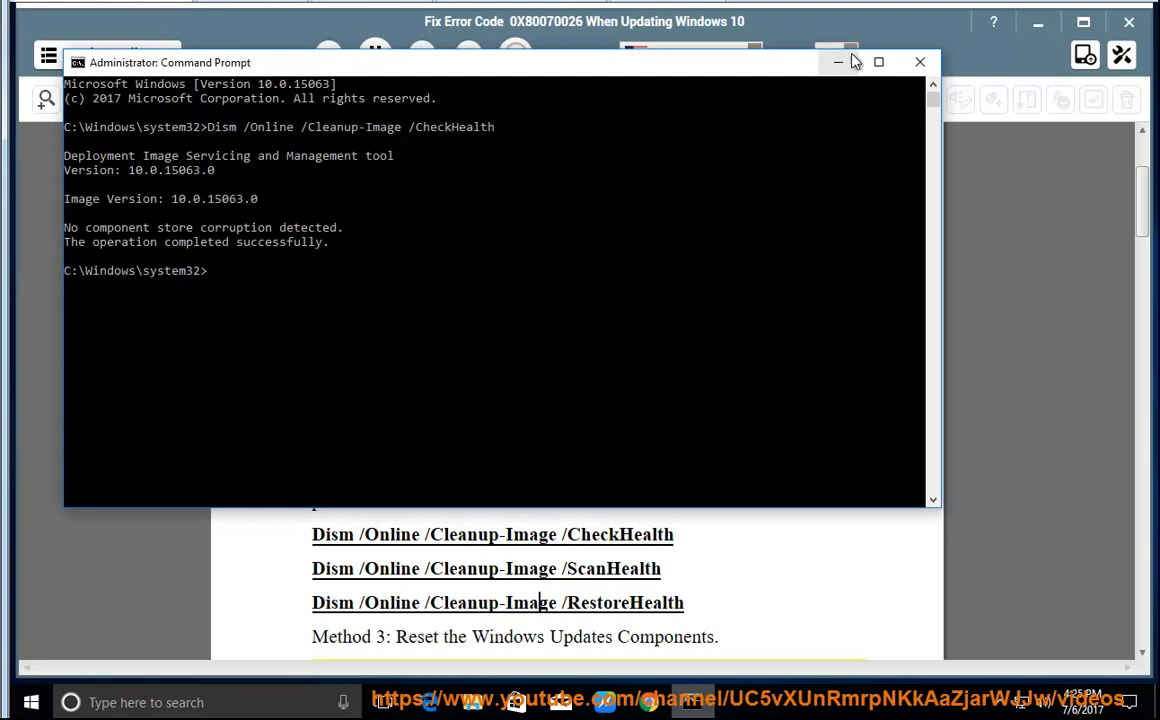
mouse_move(918, 62)
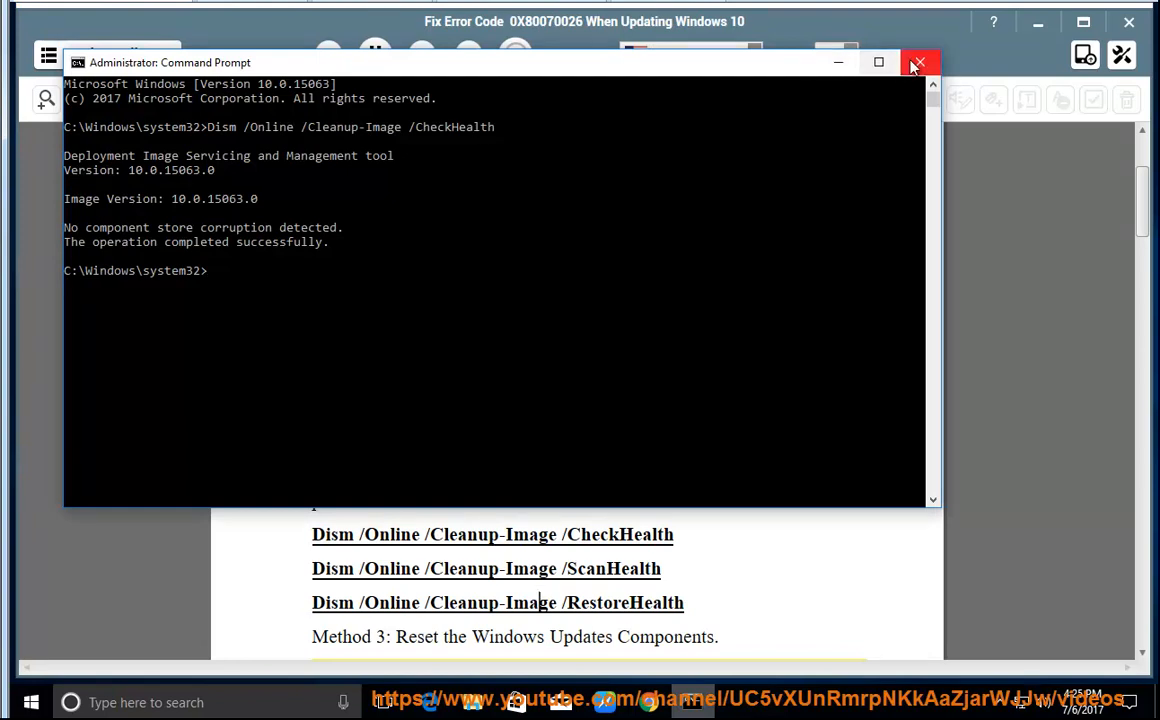
Close the administrator Command Prompt after the CheckHealth scan reports no corruption.
left_click(918, 62)
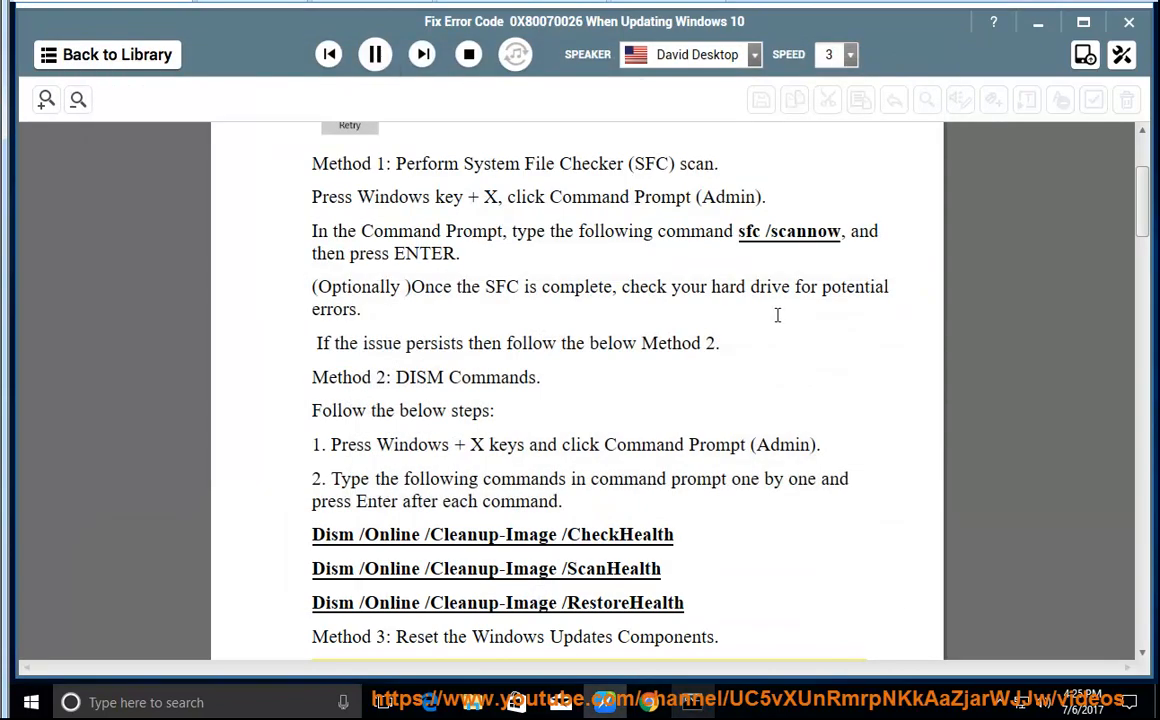
Scroll down through Method 3's service stop, rename and restart commands as they are read aloud.
scroll("down", 3)
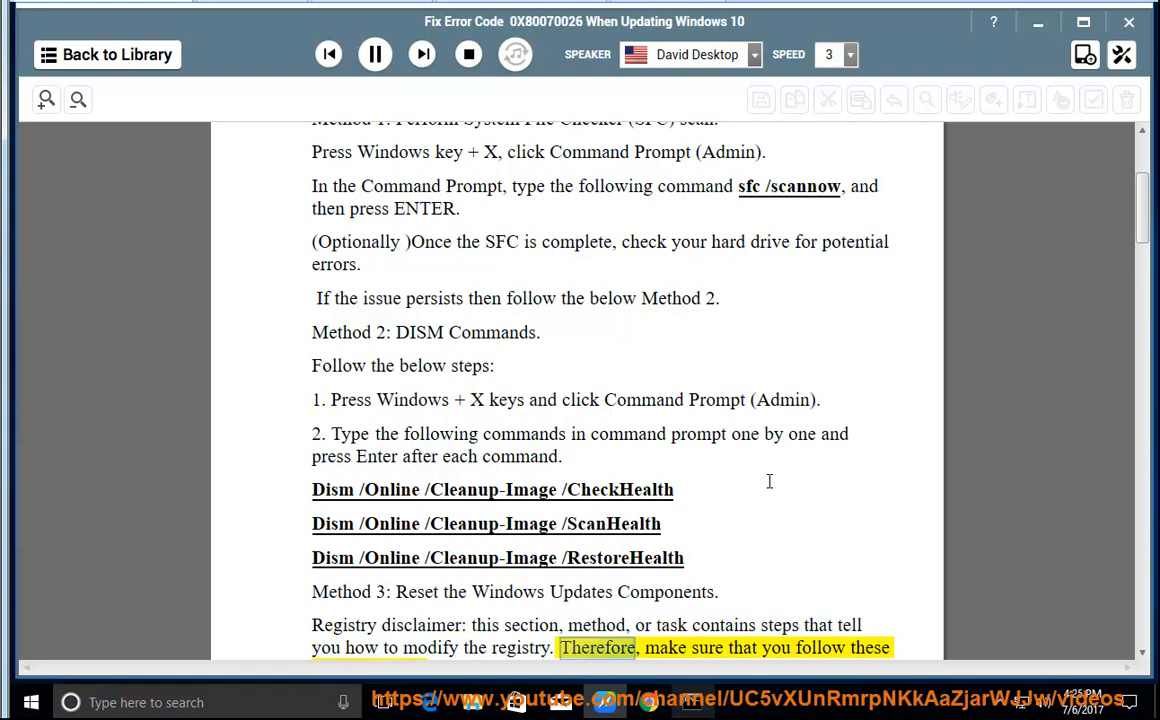
scroll("down", 3)
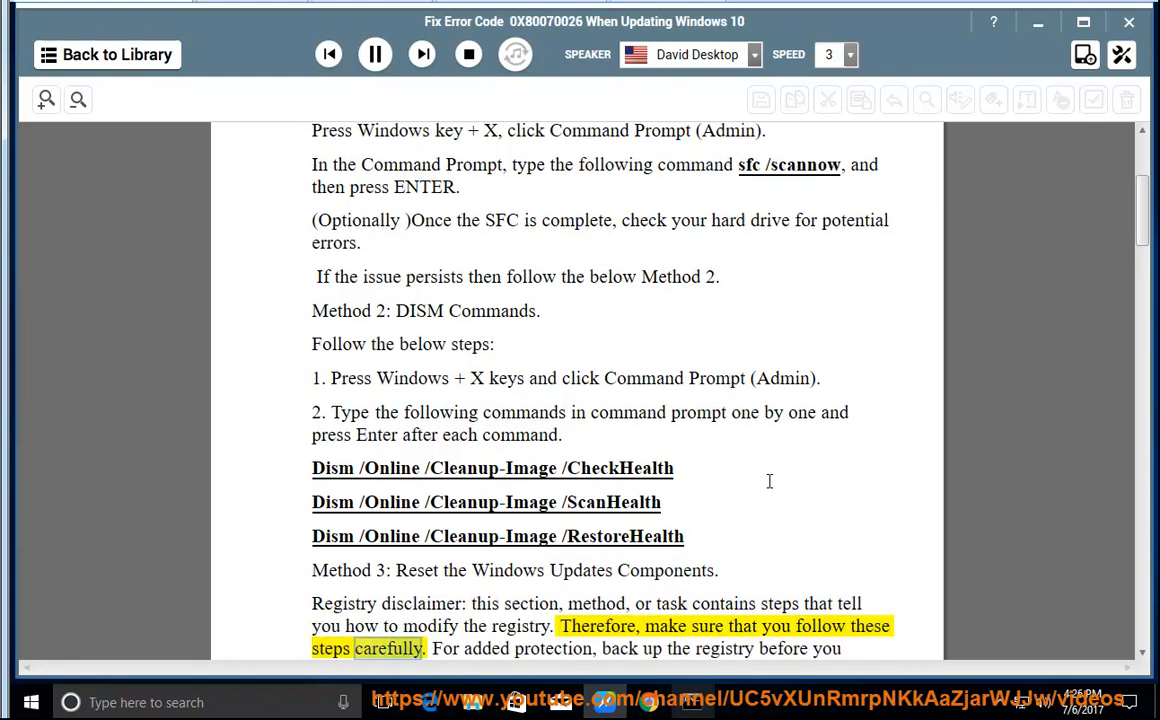
scroll("down", 3)
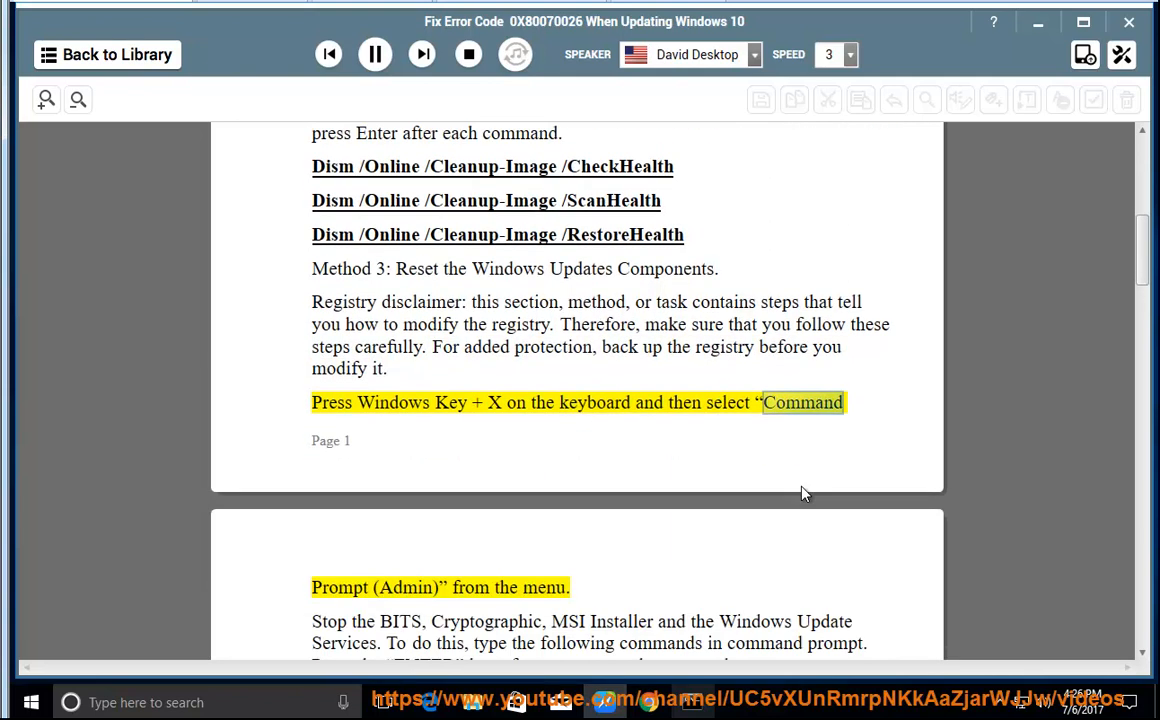
scroll("down", 3)
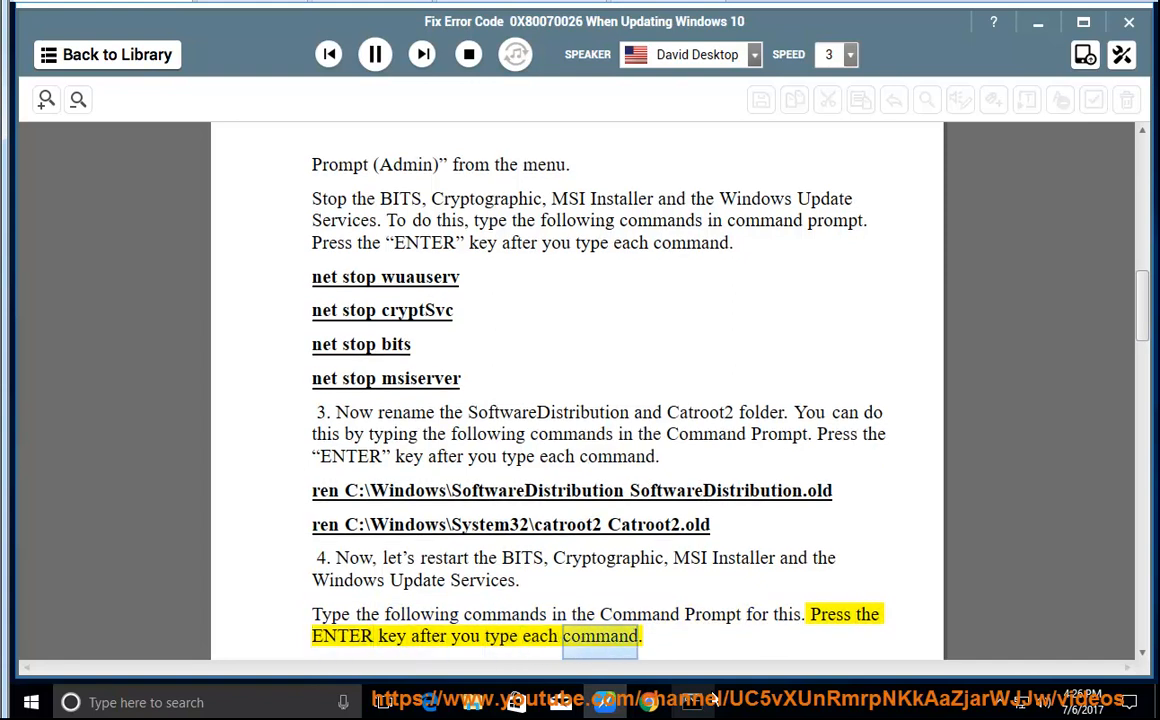
scroll("down", 3)
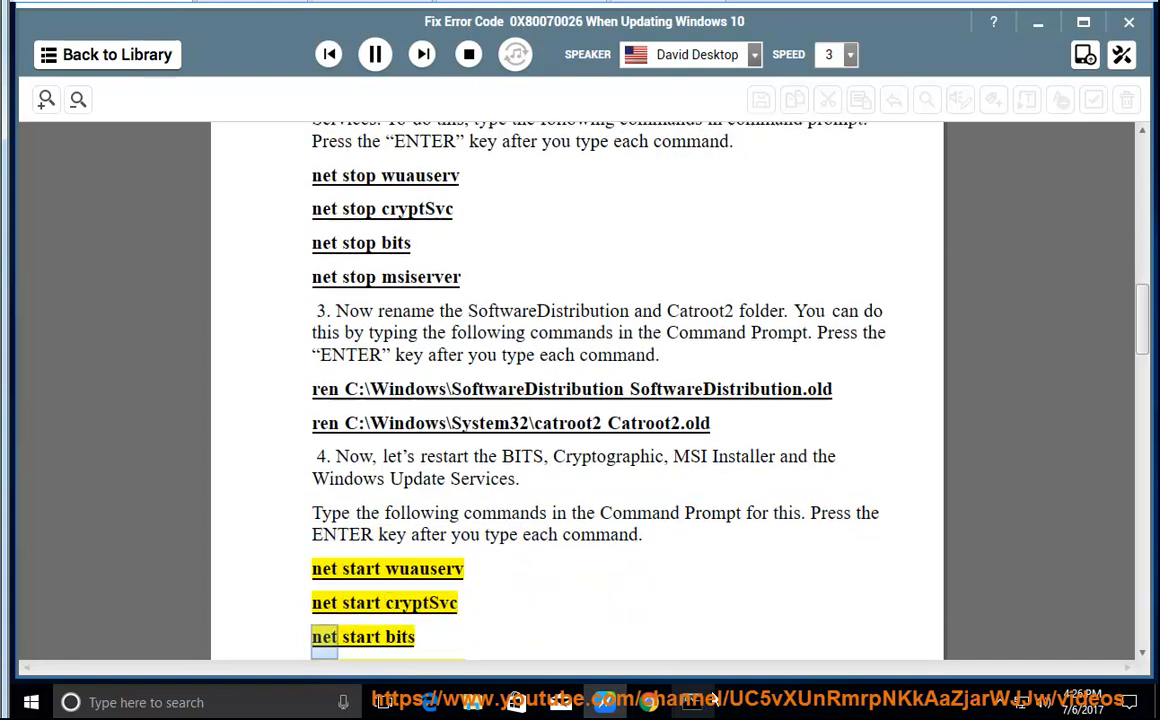
scroll("down", 3)
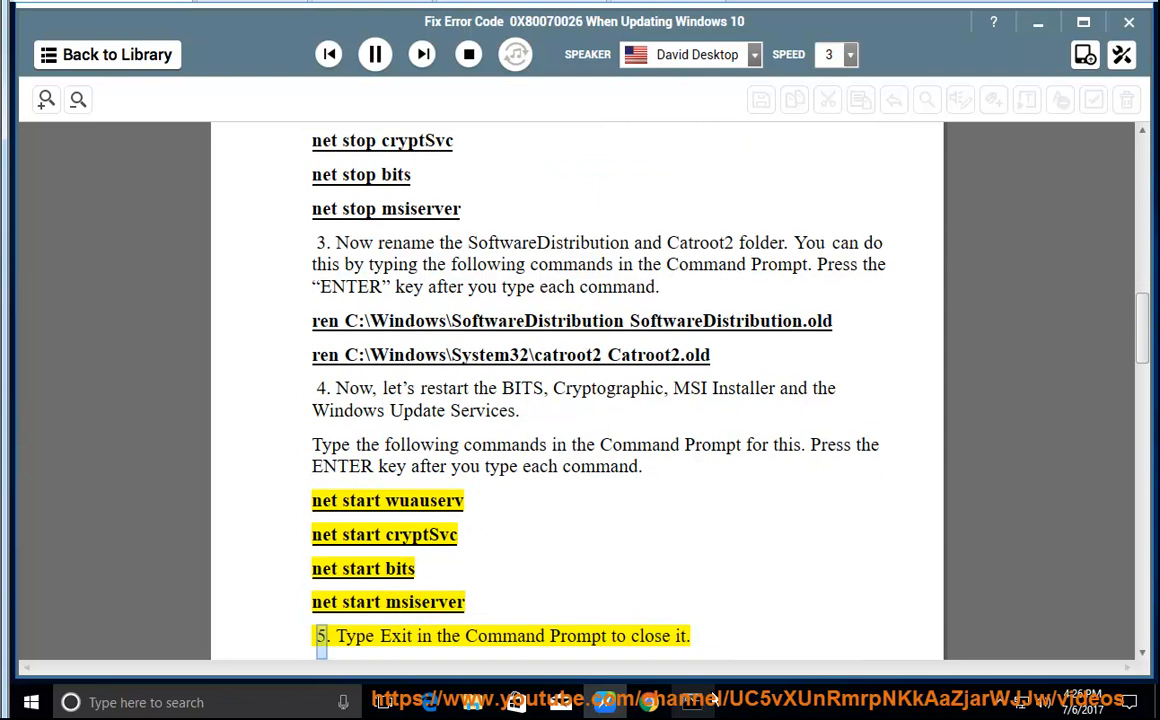
scroll("down", 3)
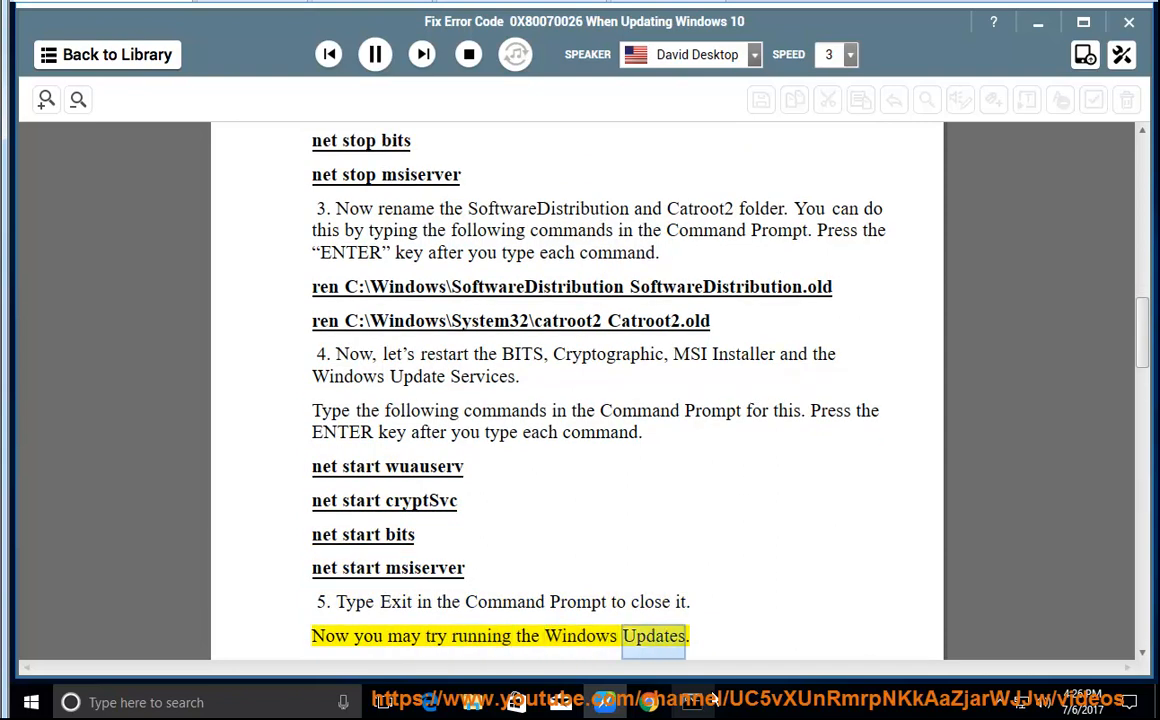
scroll("down", 3)
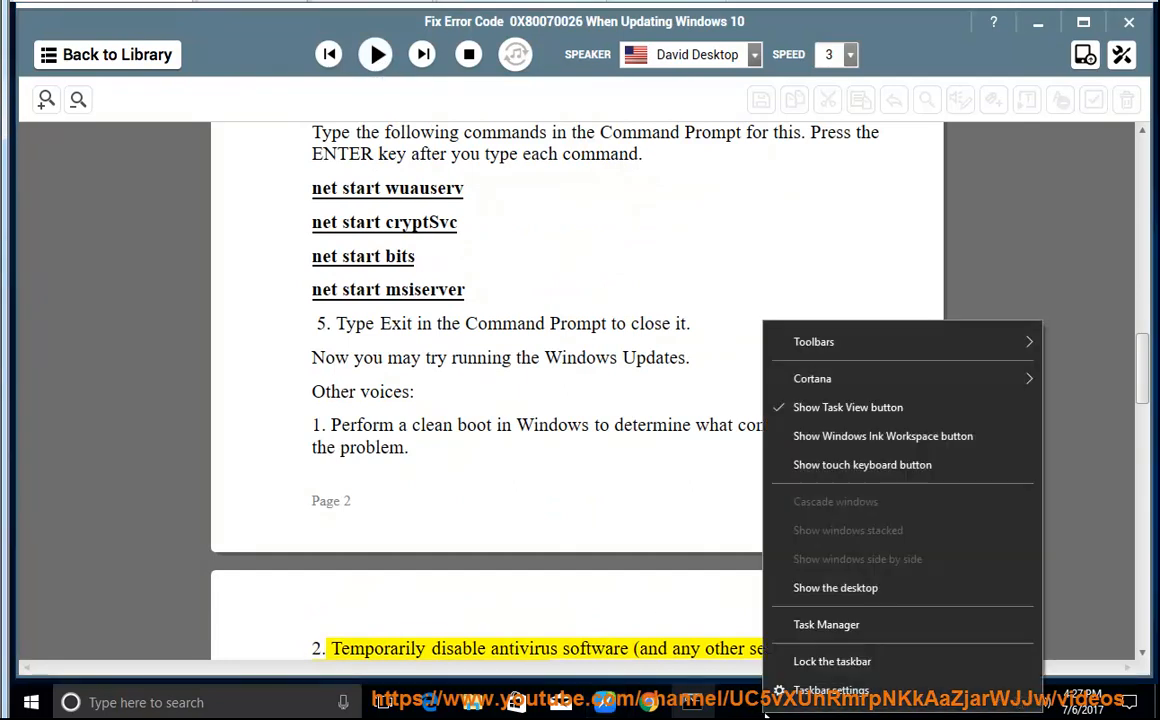
Review the startup programs list in Task Manager and close it.
left_click(826, 624)
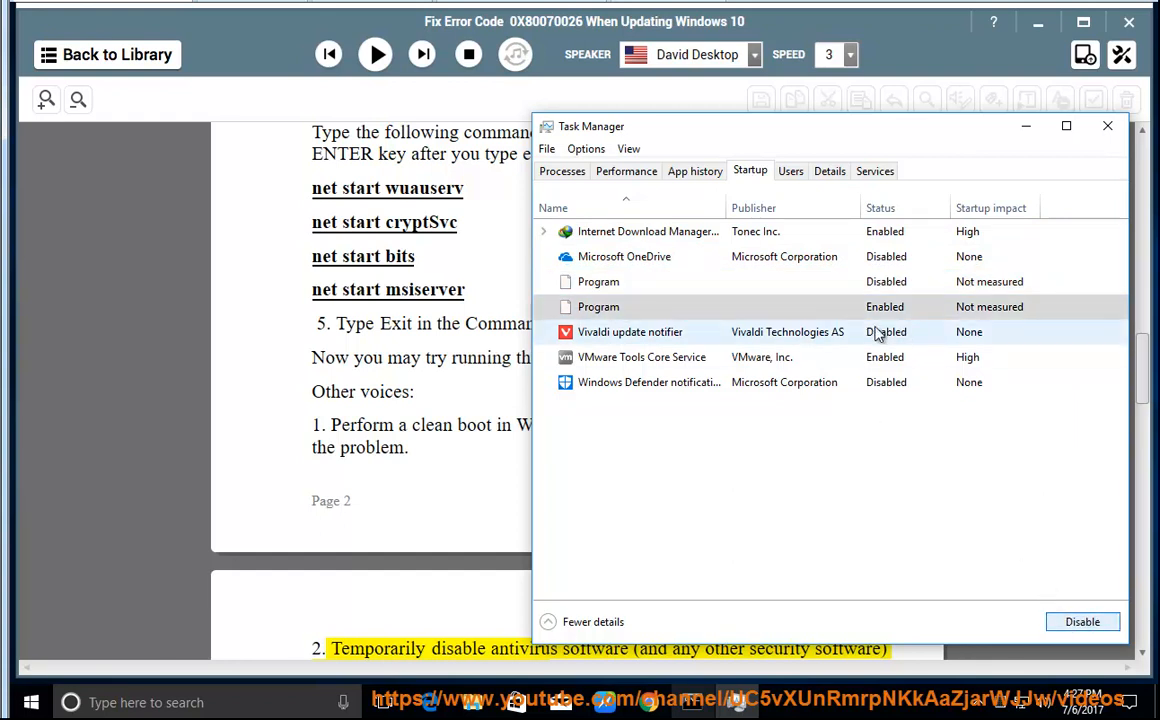
left_click(640, 356)
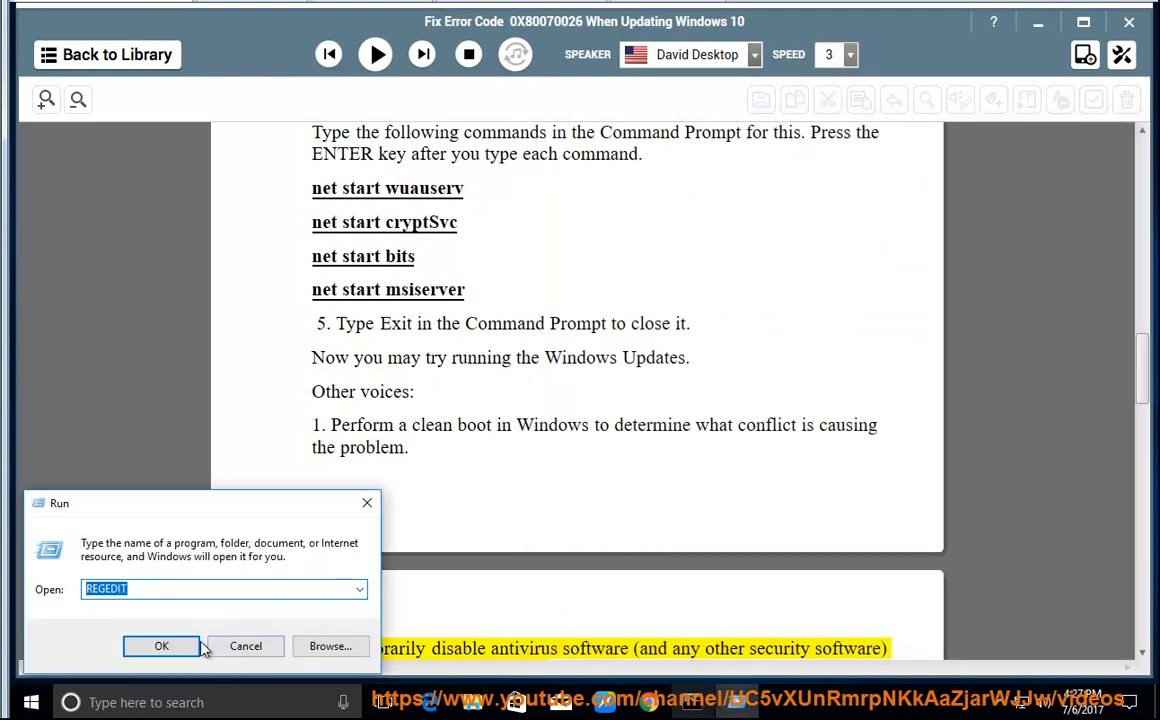
Run msconfig, review the Startup, Services and General settings, and cancel without changes.
type("MSC")
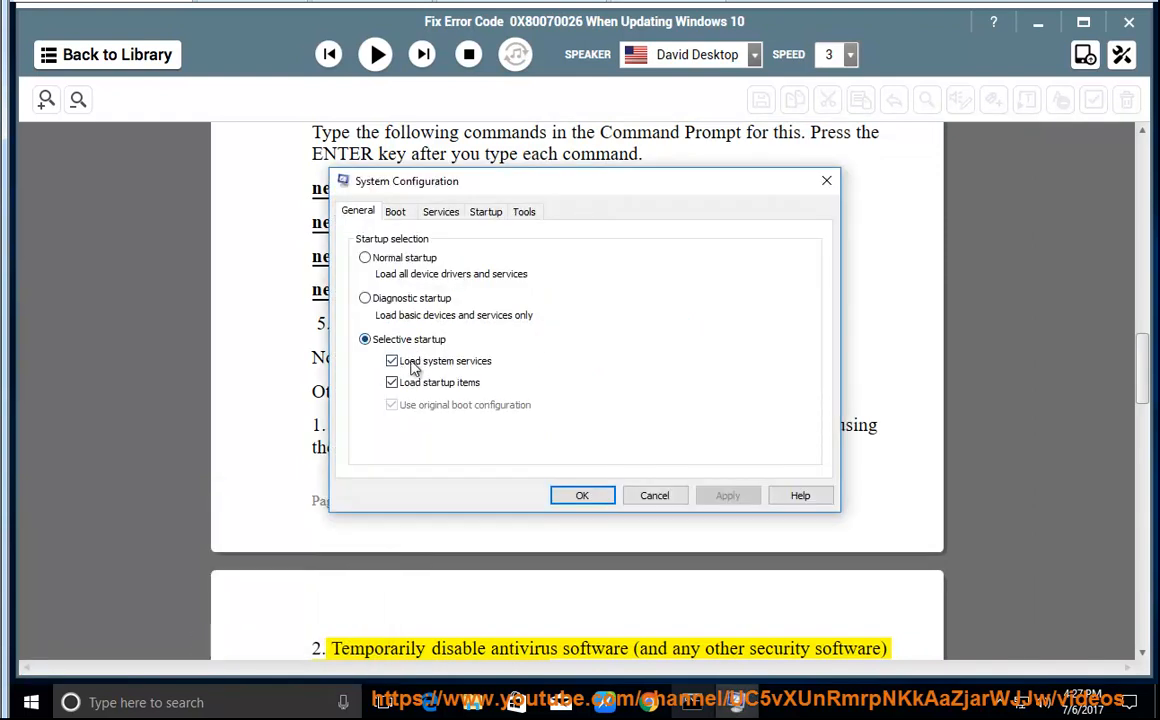
left_click(484, 212)
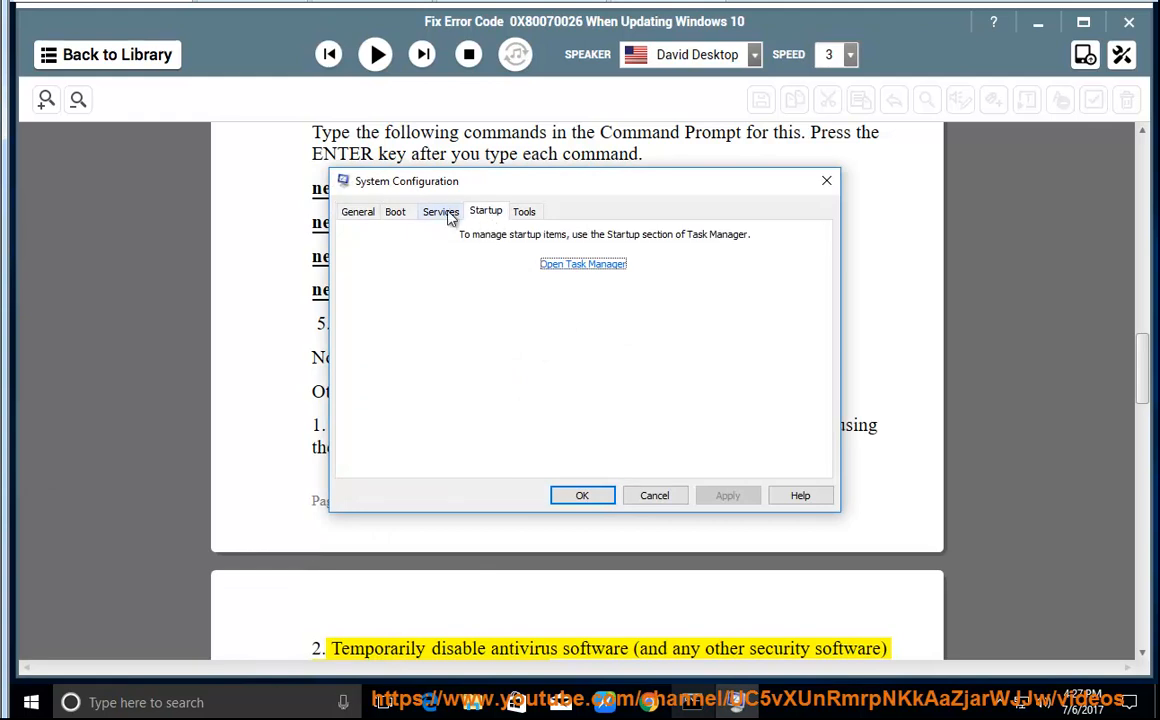
left_click(440, 212)
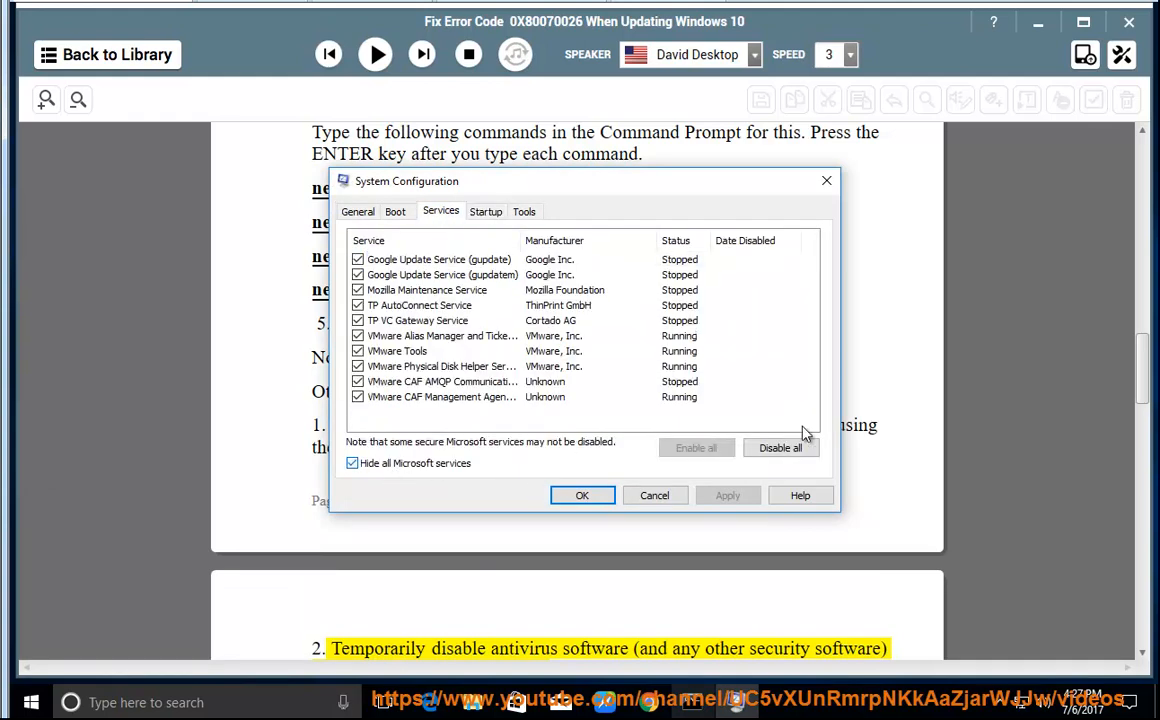
left_click(356, 212)
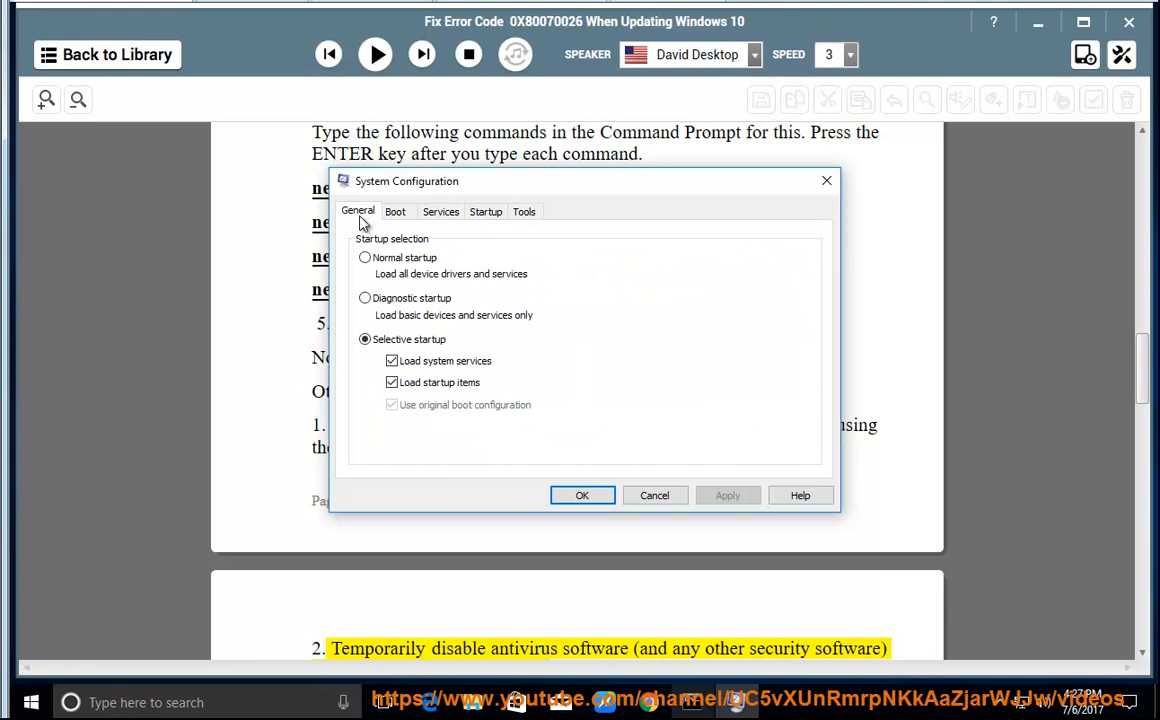
mouse_move(692, 510)
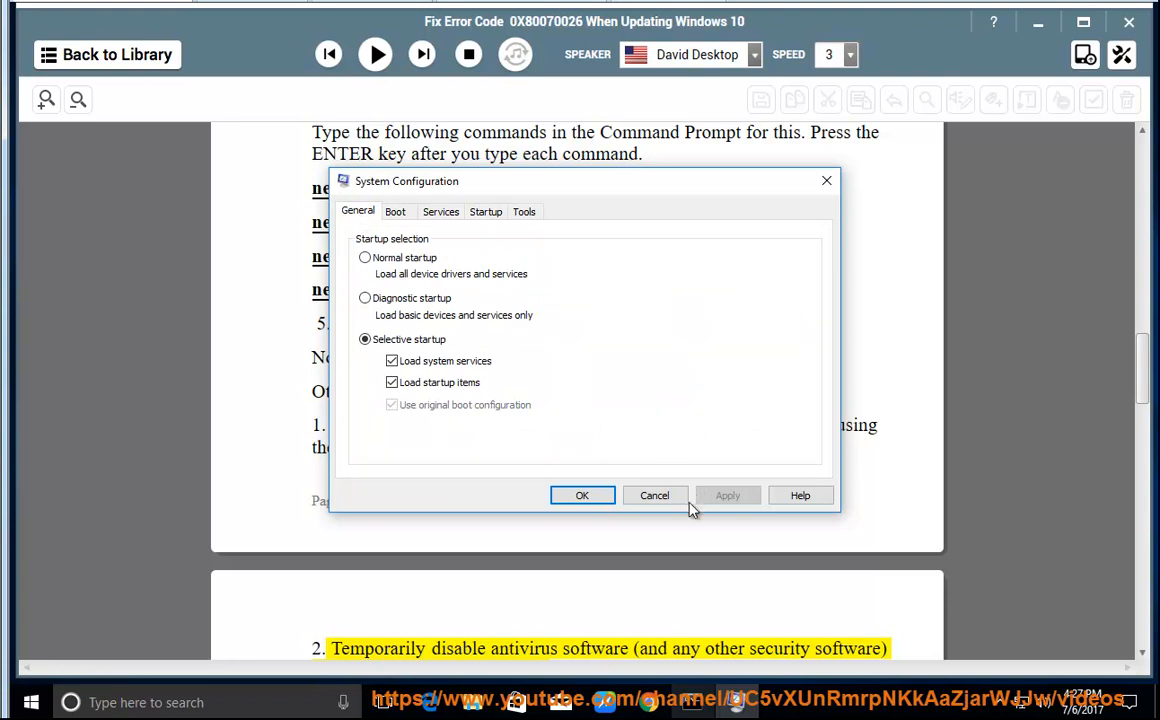
left_click(582, 496)
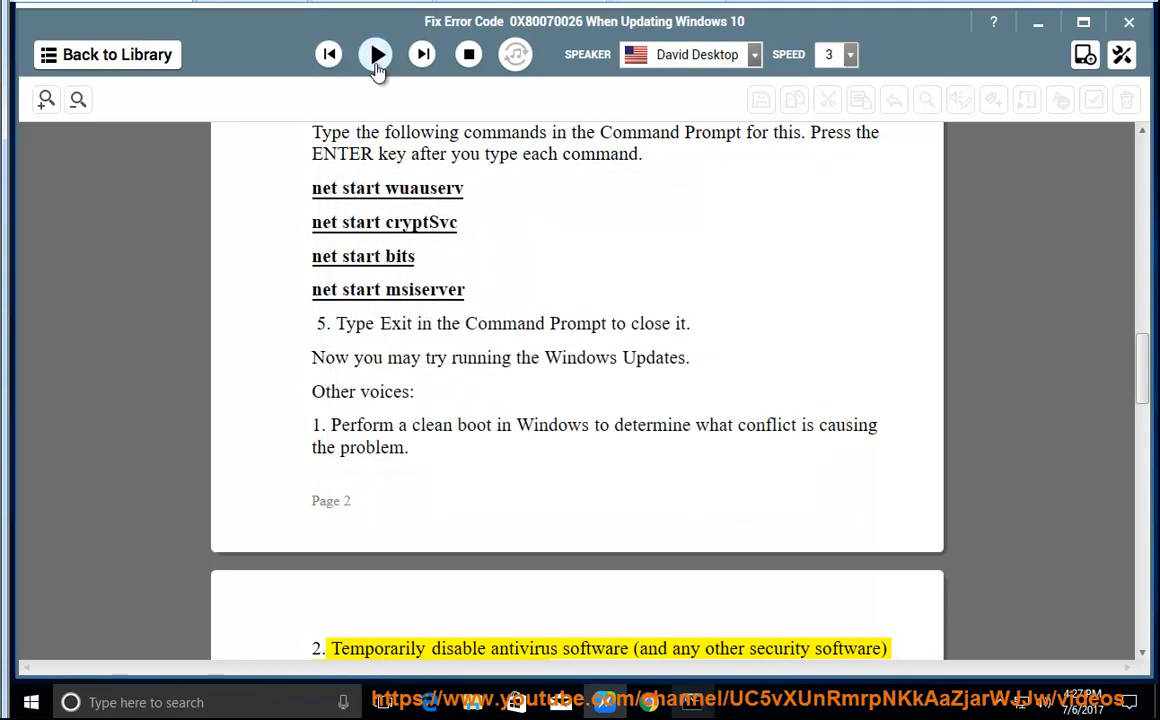
Resume the read-aloud through the antivirus-disabling tip, following along down the page.
left_click(376, 54)
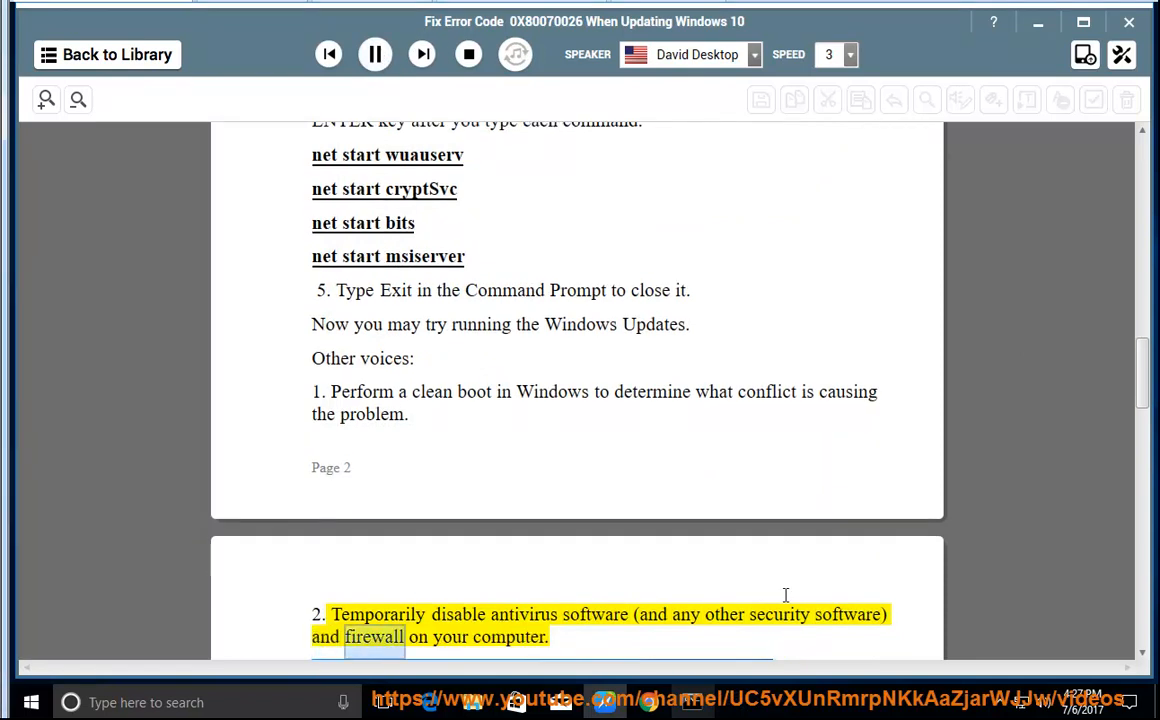
scroll("down", 3)
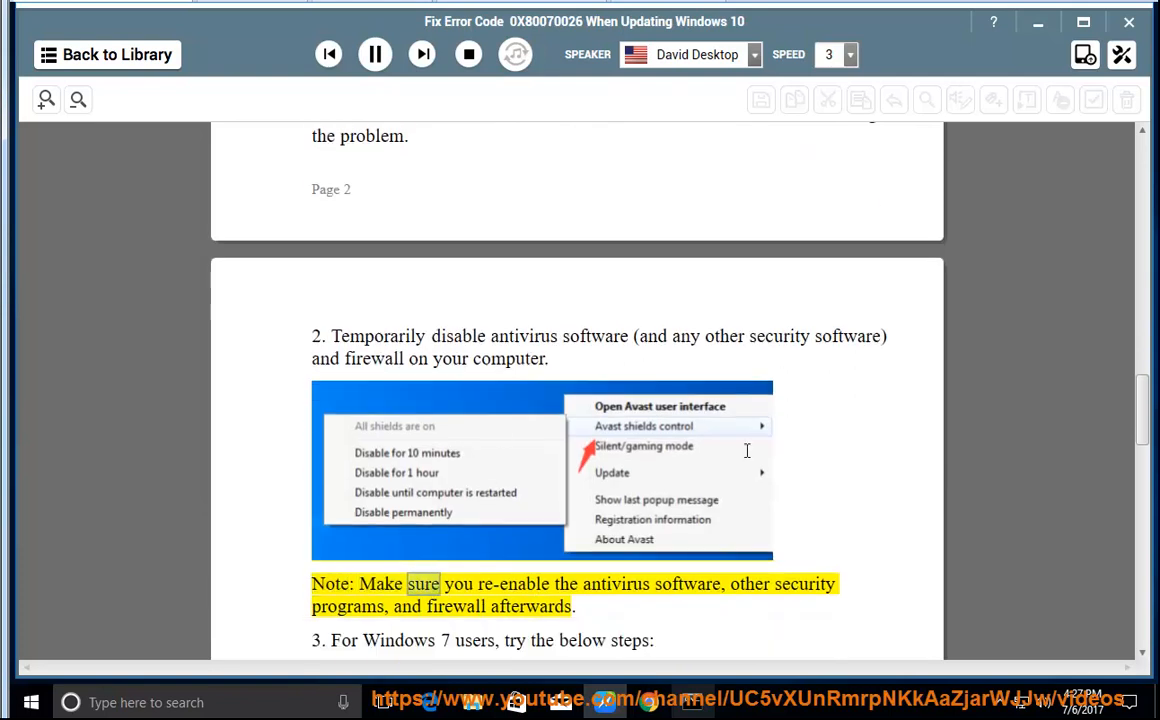
double_click(804, 584)
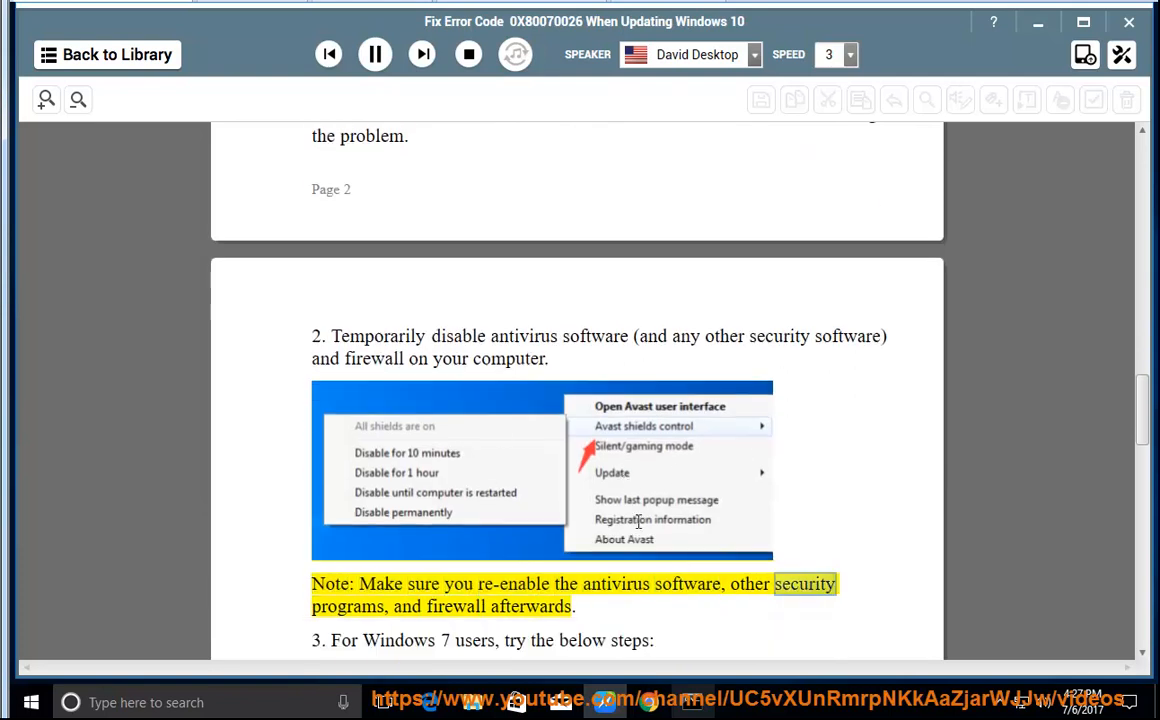
double_click(532, 606)
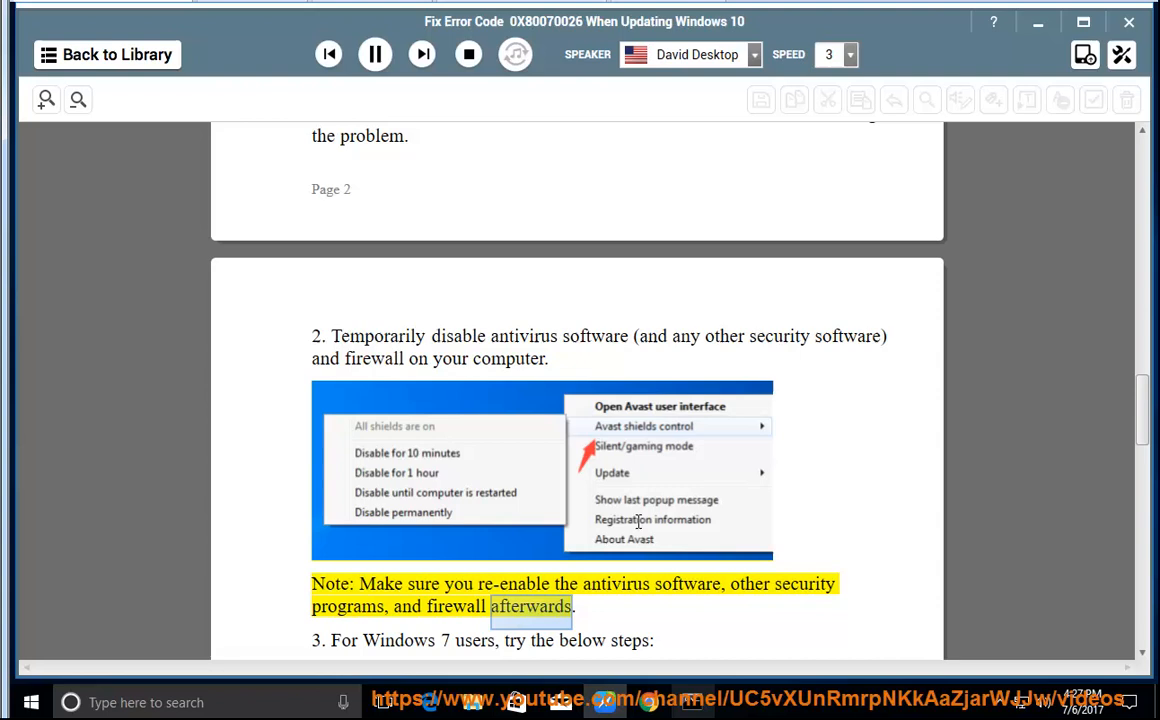
scroll("down", 3)
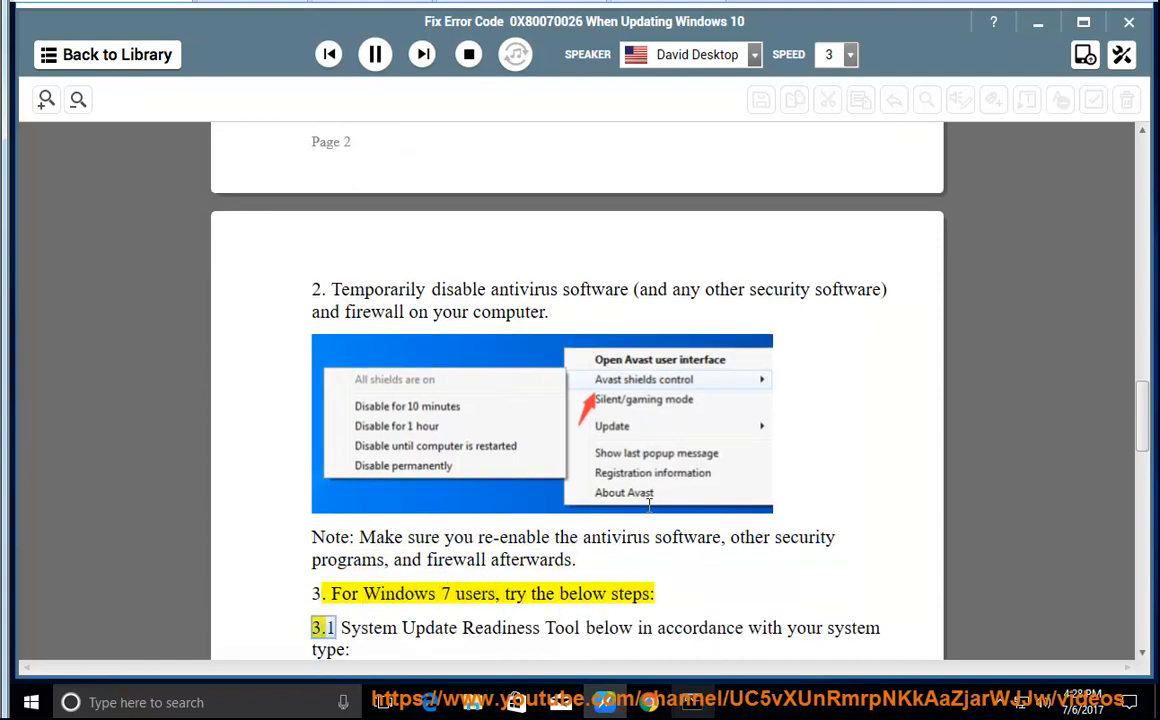
Follow the System Update Readiness Tool instructions and select the 32-bit download link.
scroll("down", 3)
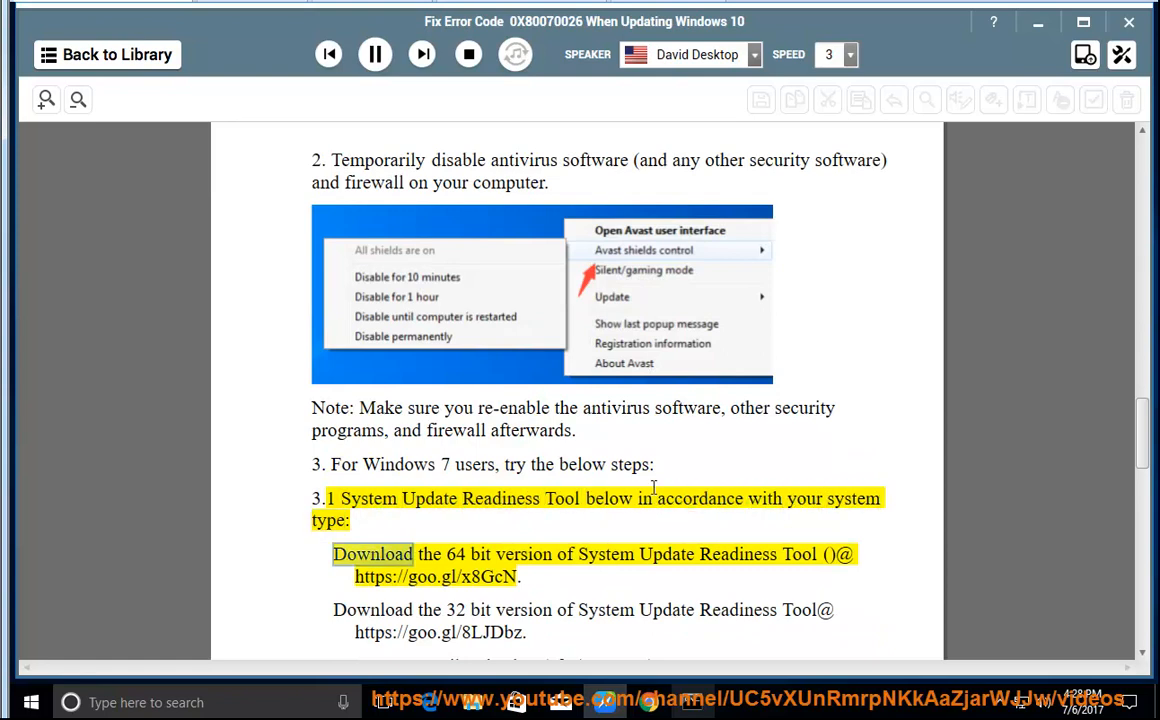
double_click(738, 554)
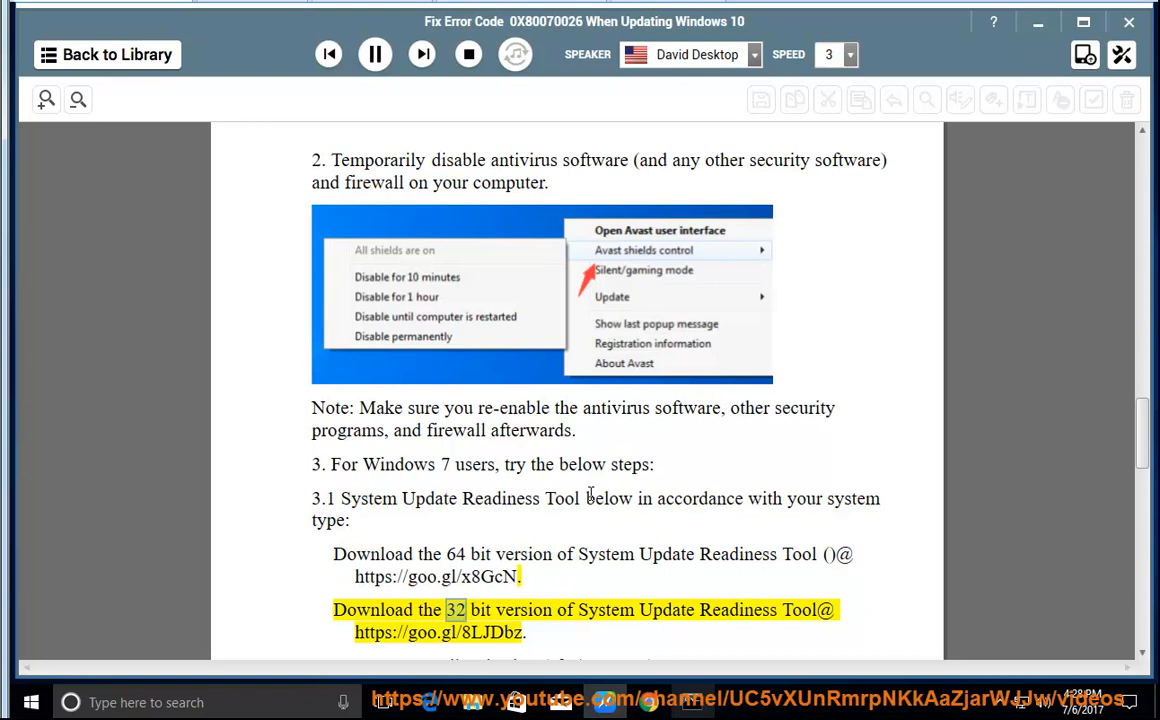
left_click_drag(354, 632, 524, 632)
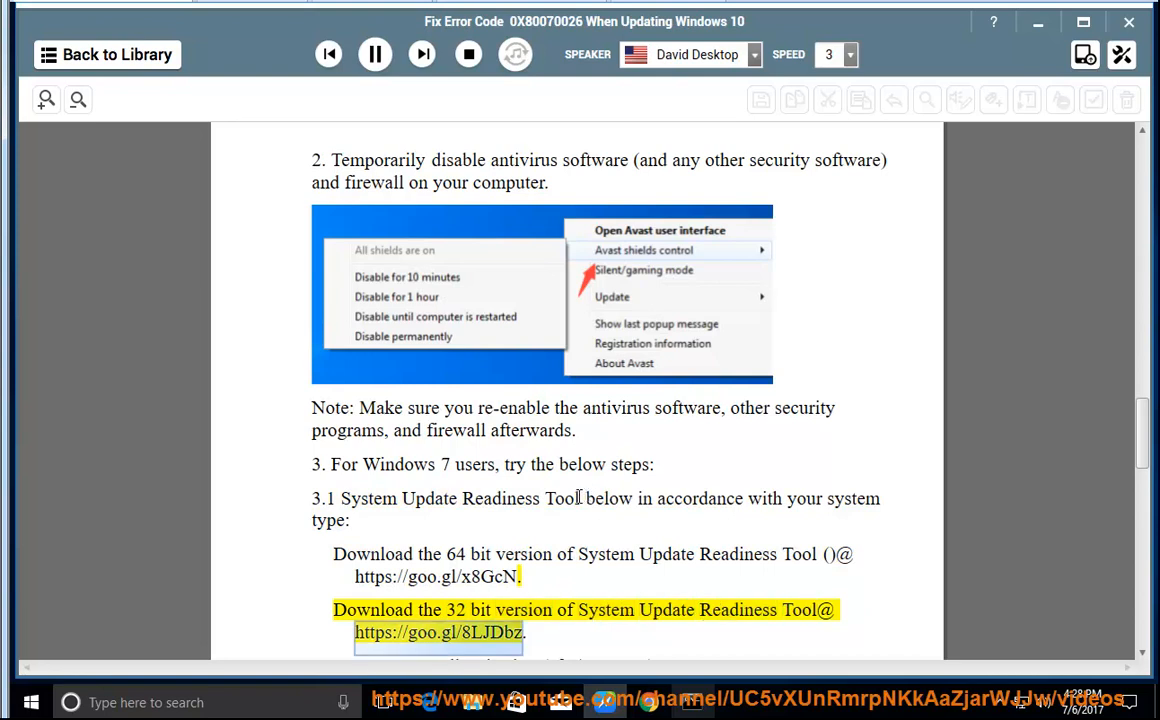
mouse_move(568, 500)
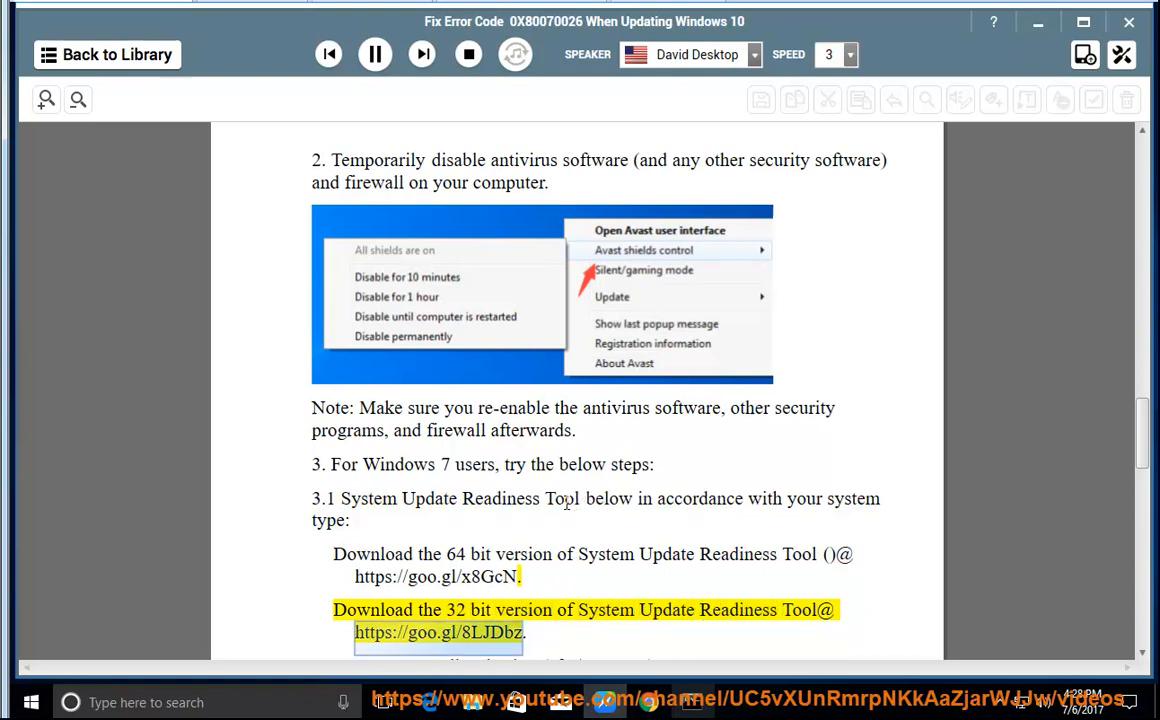
Scroll through Windows 7 steps 3.2–4 as they are read, reaching the in-place upgrade step.
scroll("down", 3)
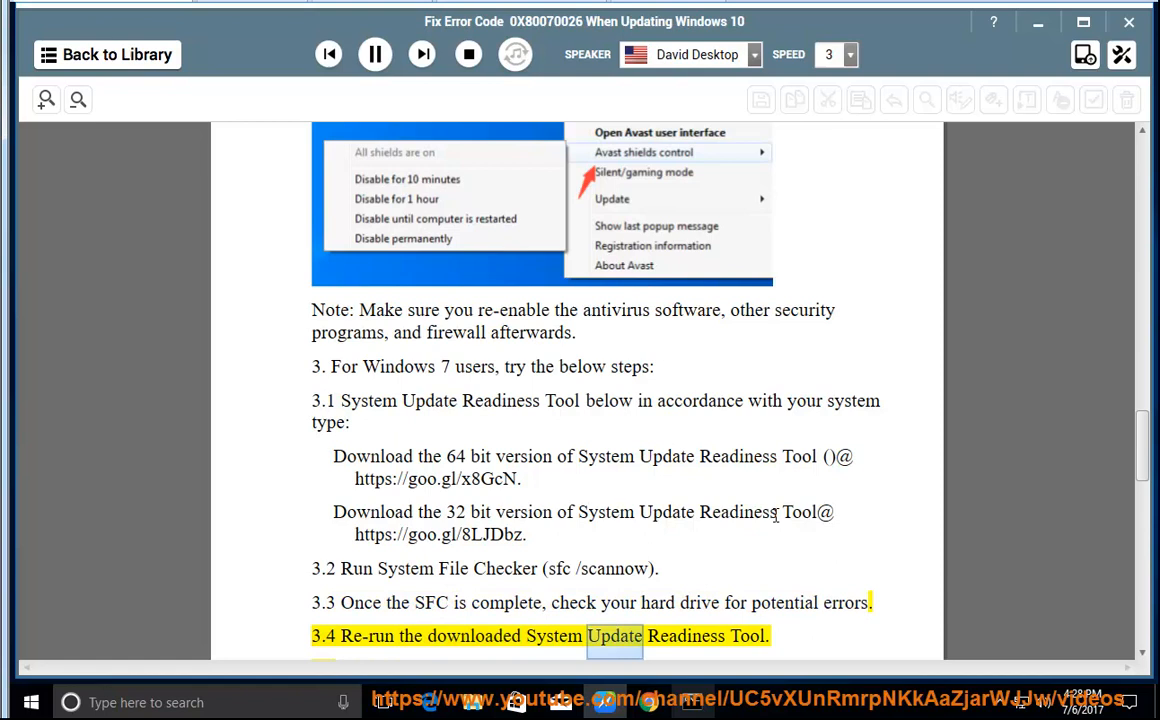
scroll("down", 3)
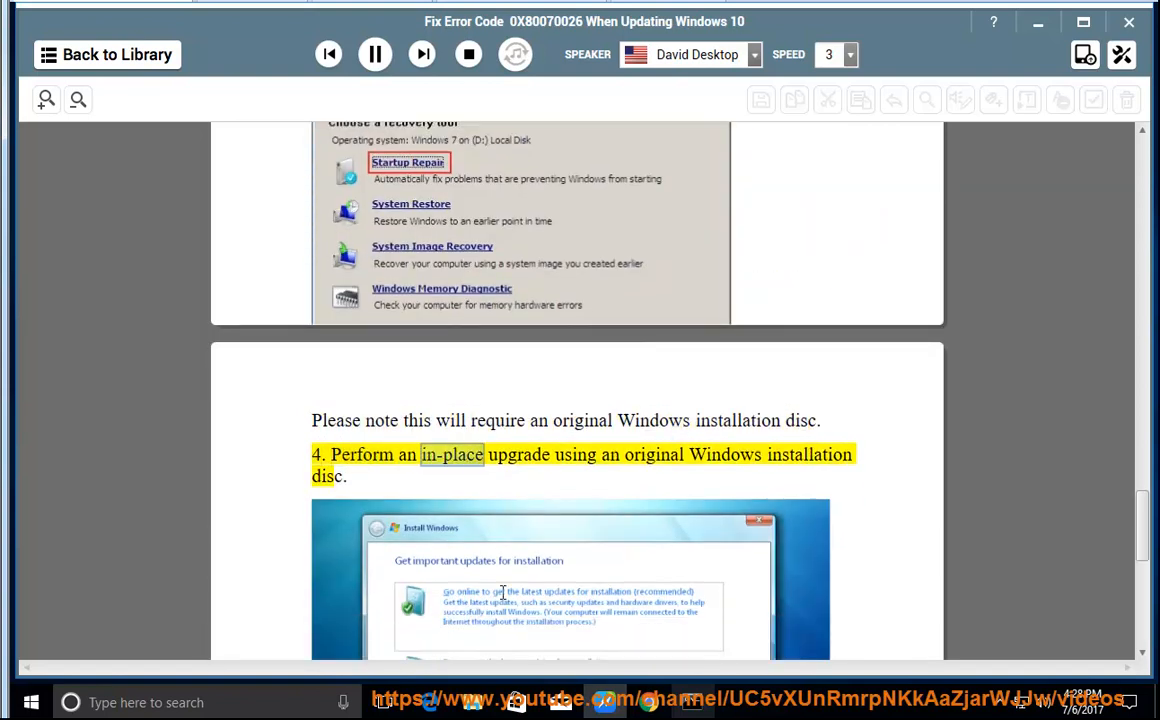
scroll("down", 3)
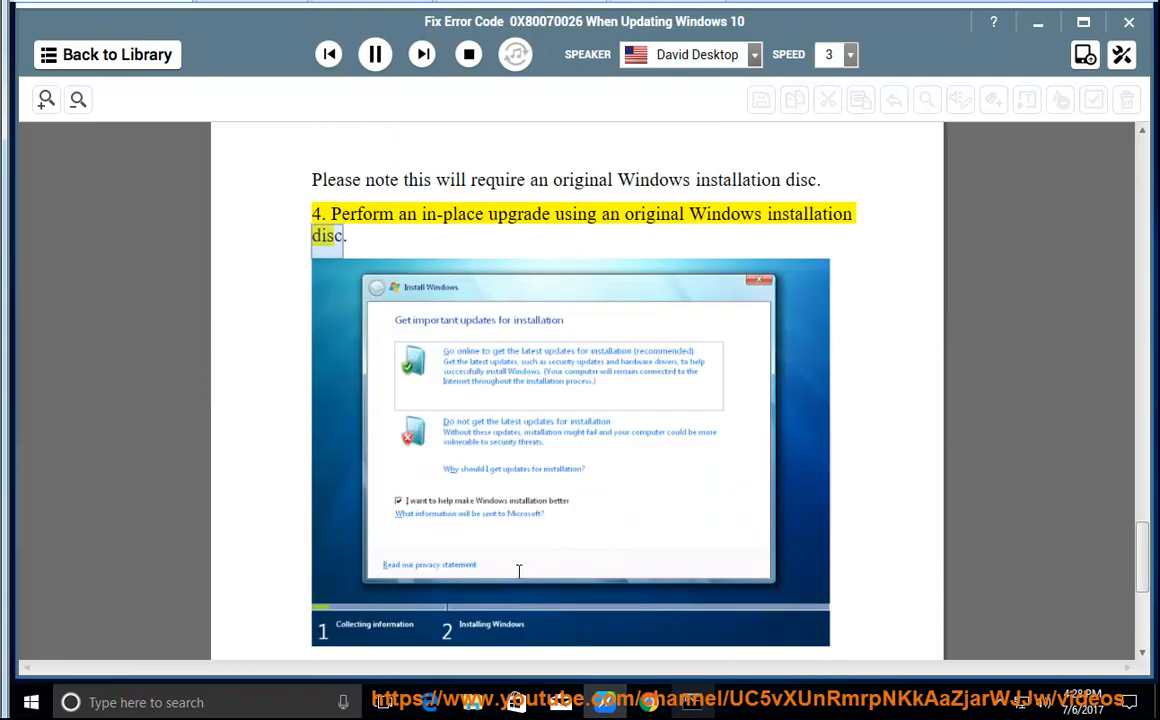